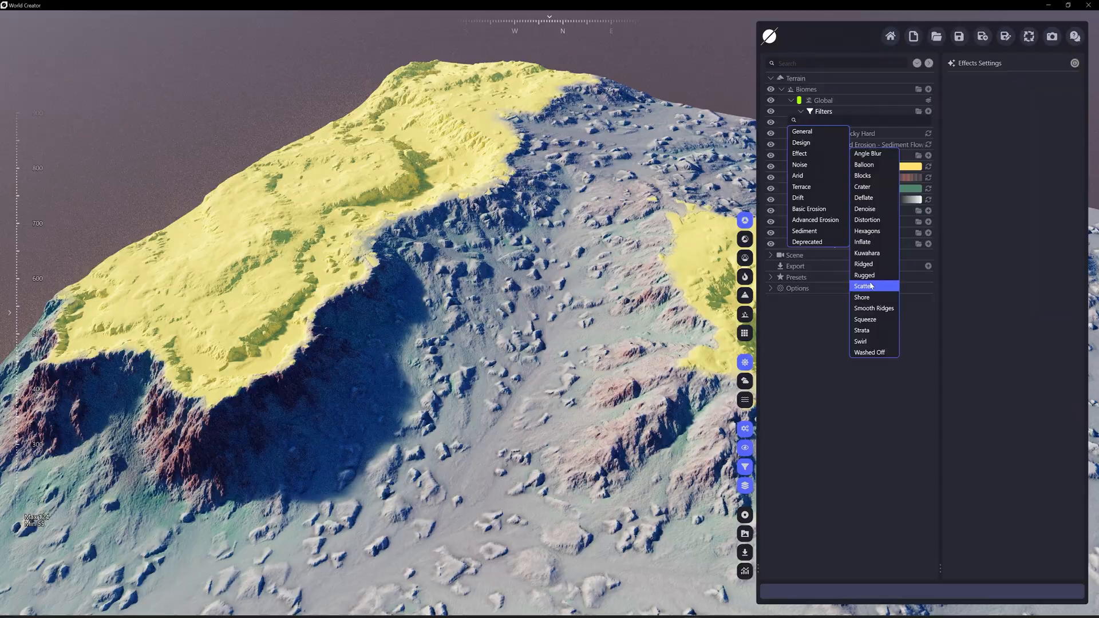
Add an Effect > Scatter filter to the Global biome's terrain filters
left_click(863, 287)
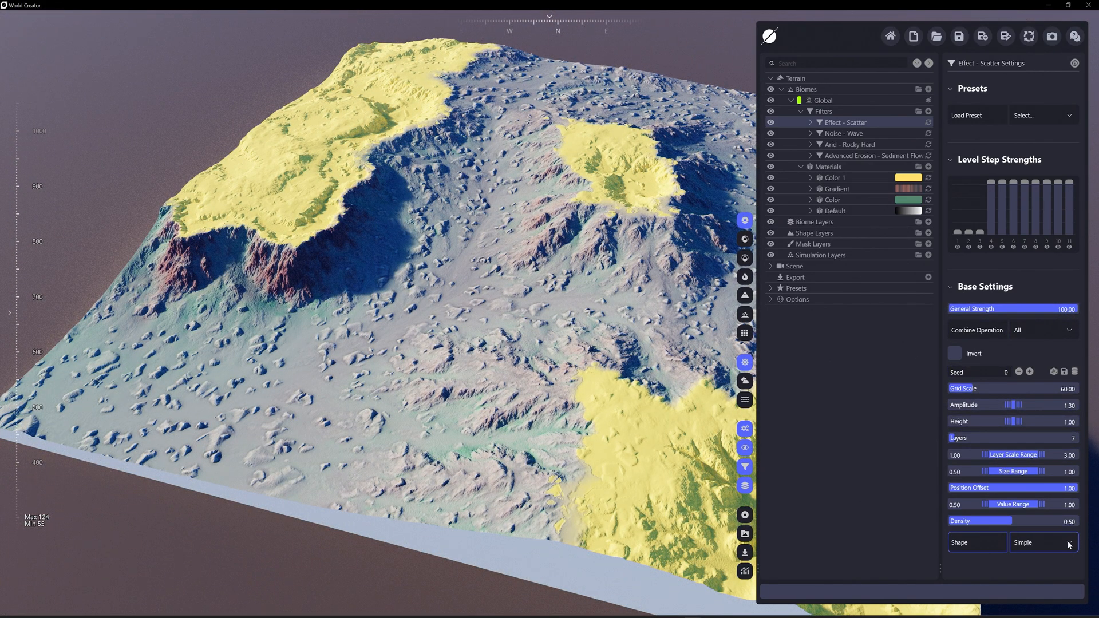
Switch the Scatter shape from Simple to Sphere, then settle on Plates
left_click(1043, 542)
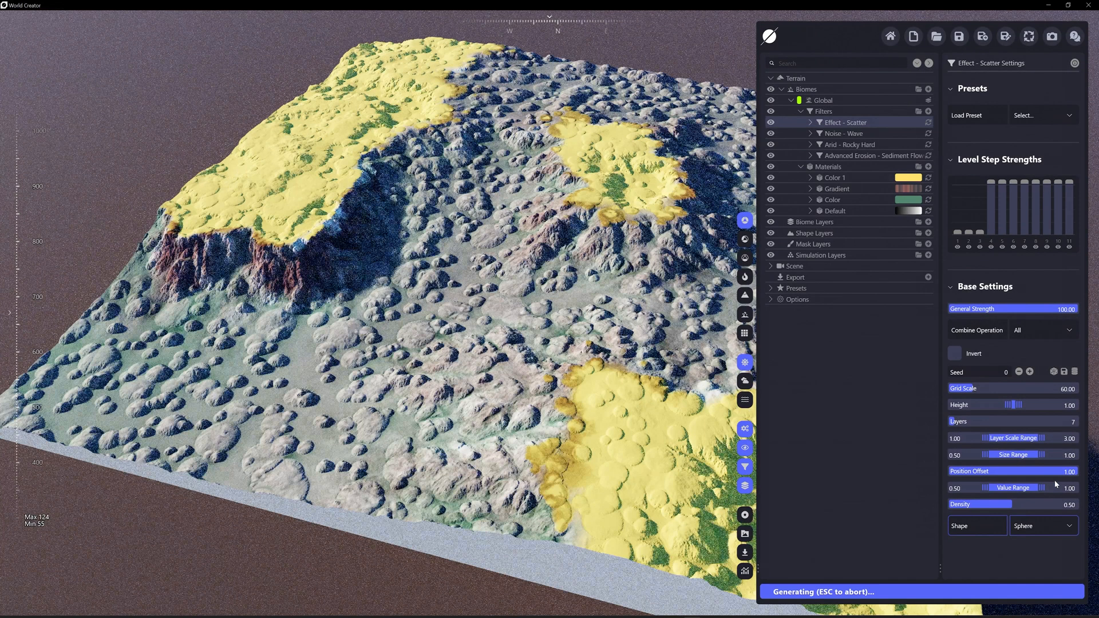
left_click(1044, 525)
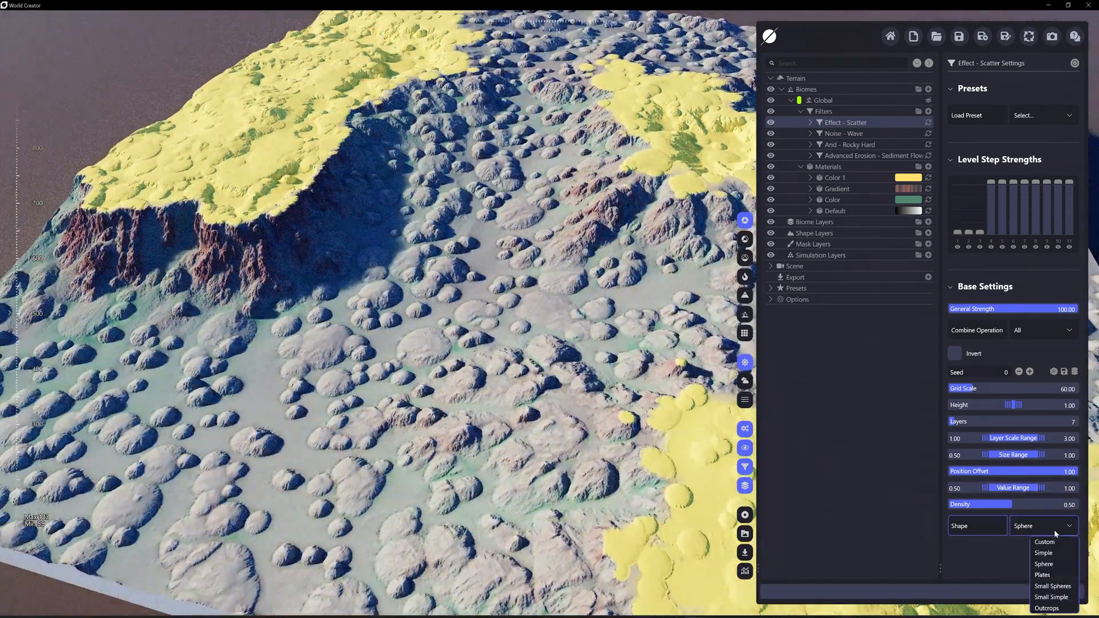
left_click(1043, 575)
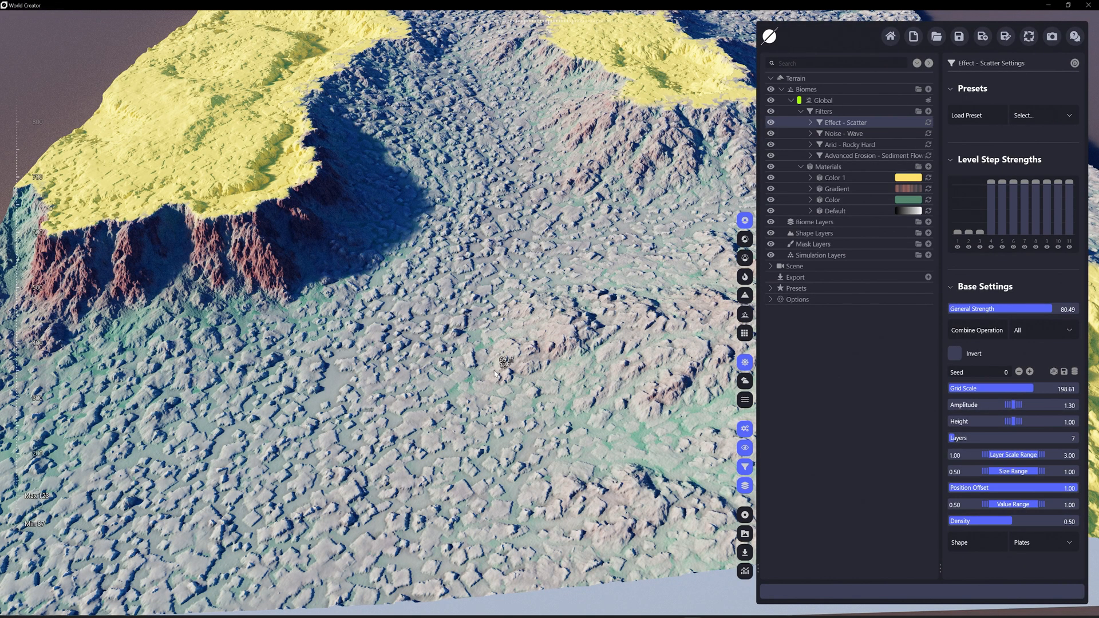
Toggle the grid and grey shading previews, then set Scatter shape back to Simple
left_click(745, 333)
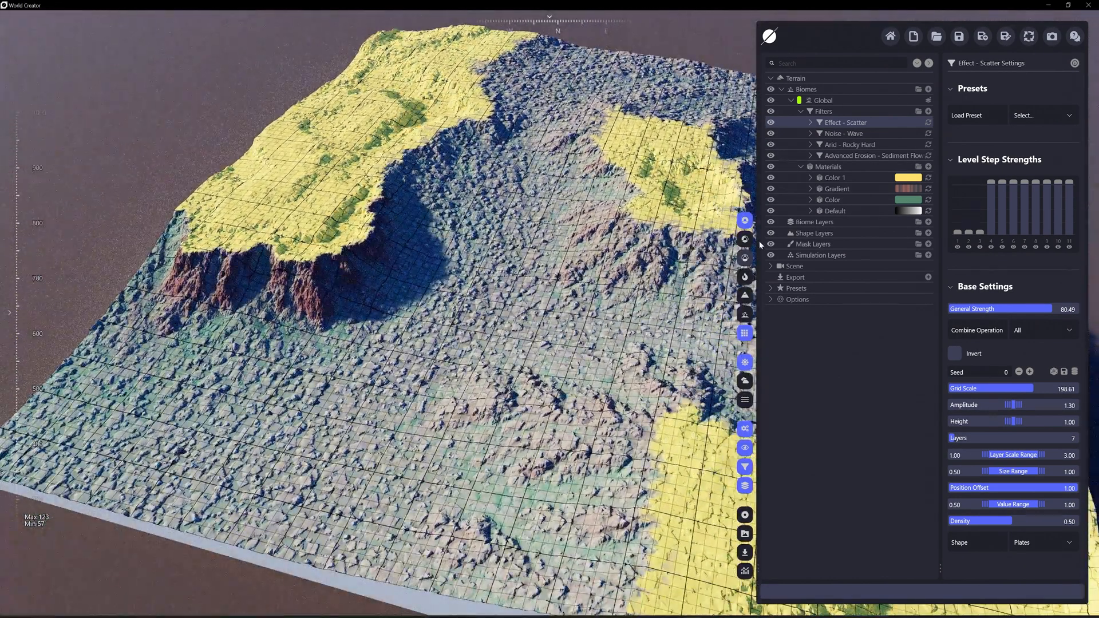
left_click(744, 257)
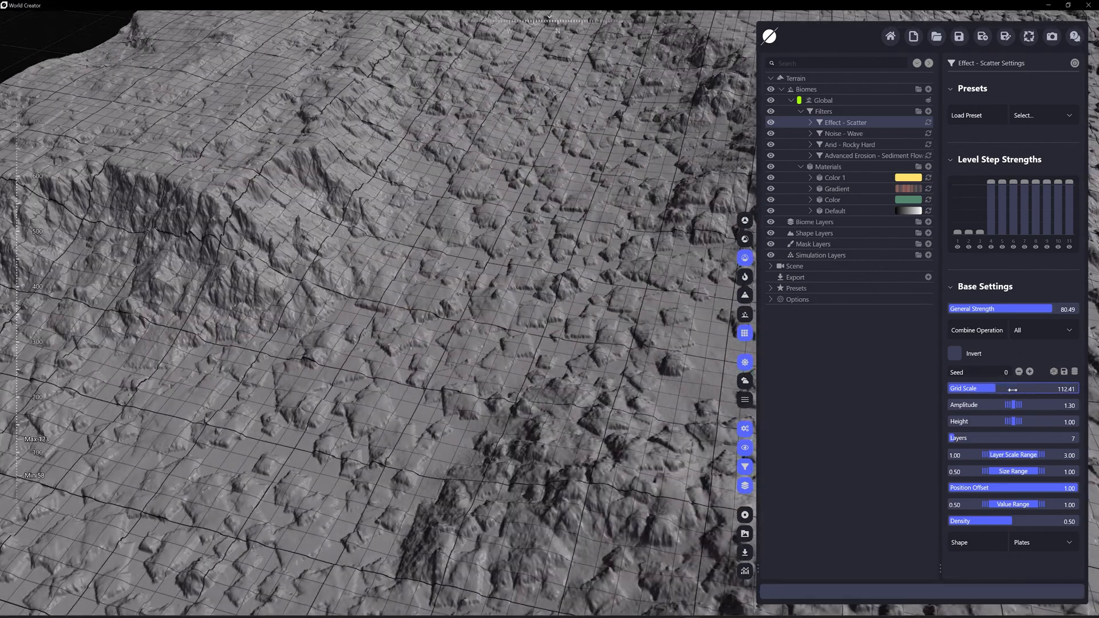
mouse_move(377, 308)
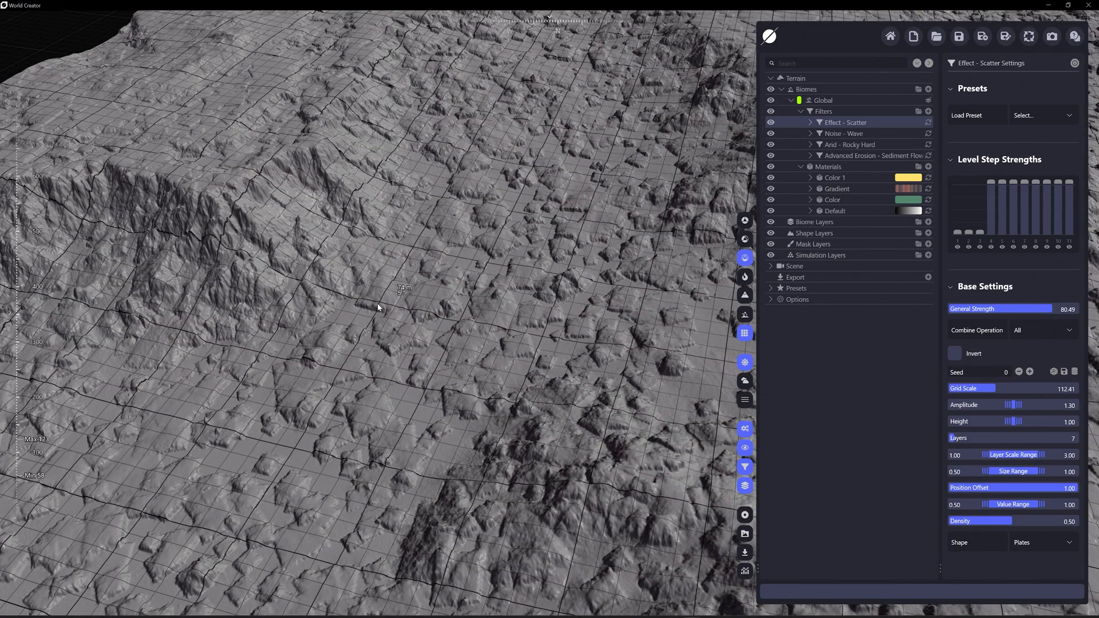
mouse_move(428, 479)
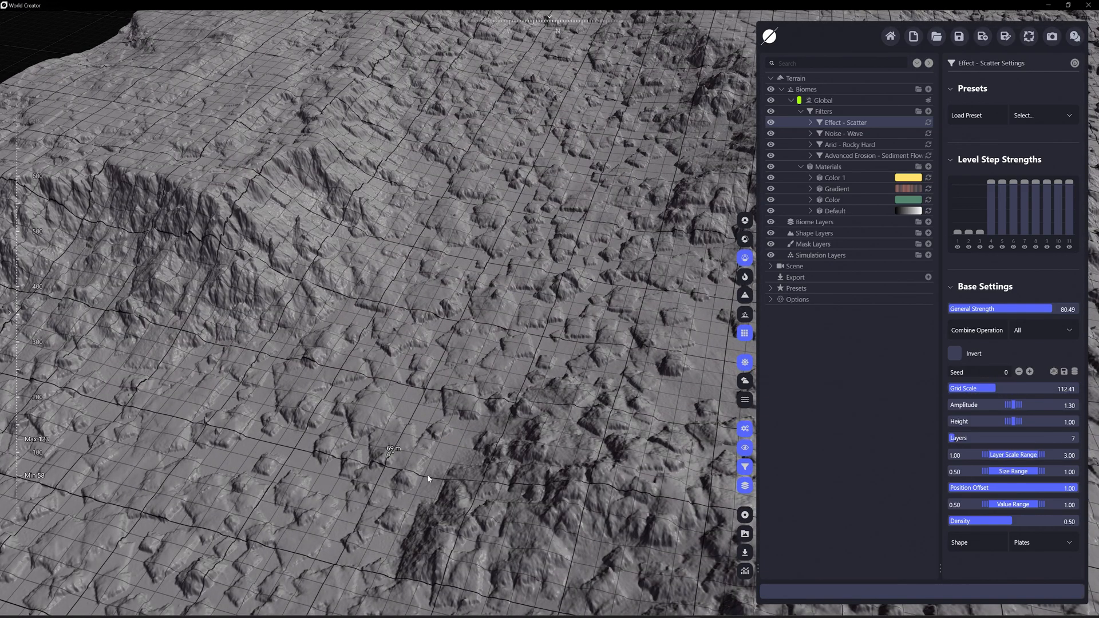
left_click(744, 221)
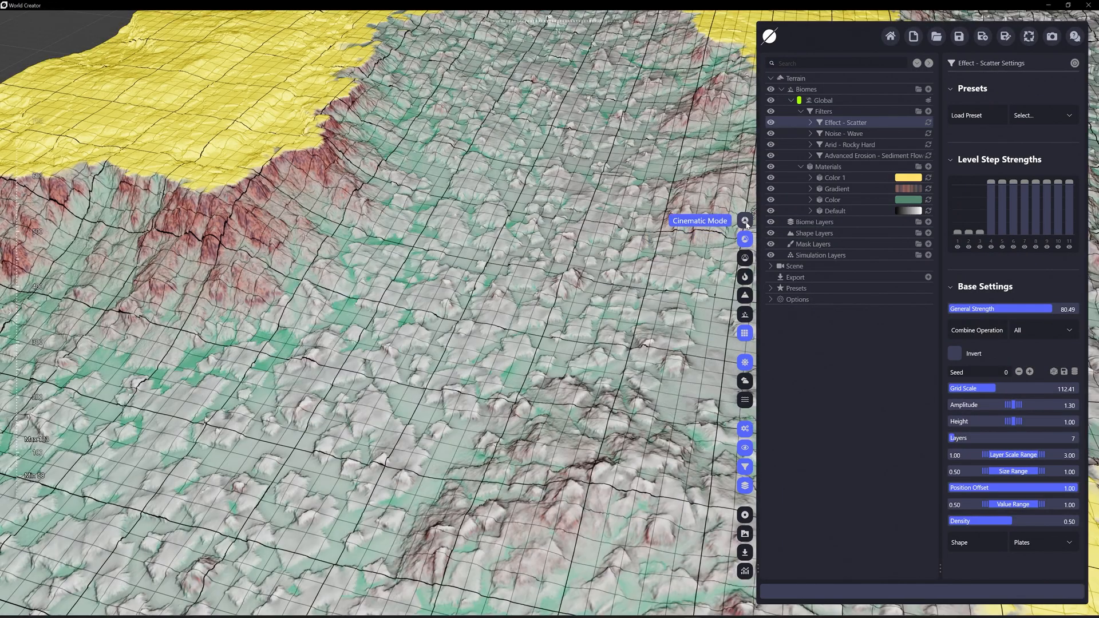
left_click(744, 220)
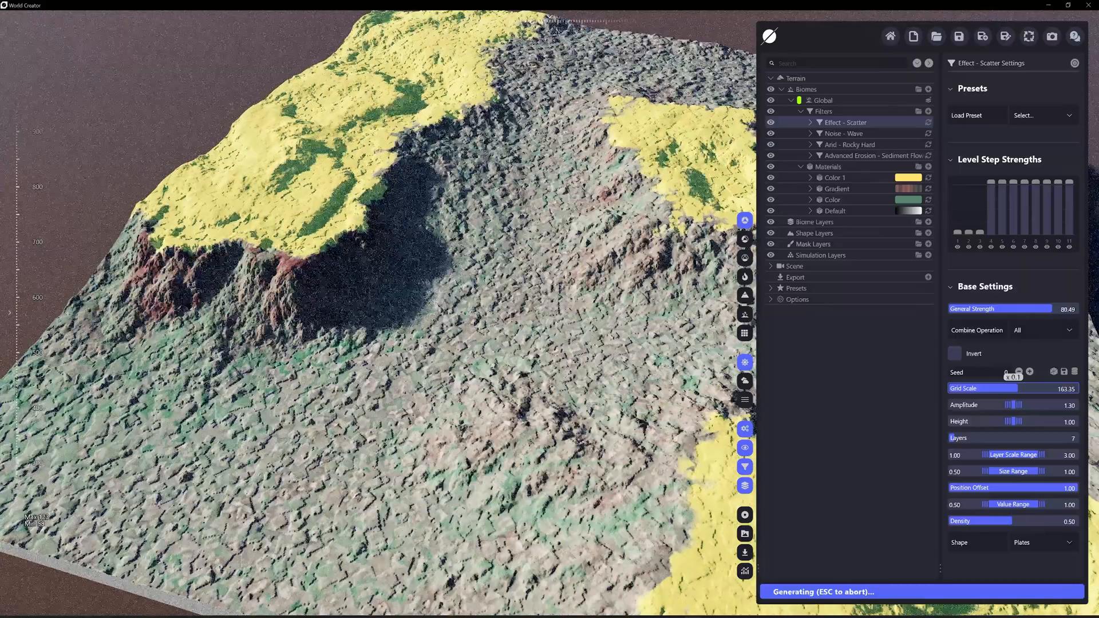
left_click(1043, 542)
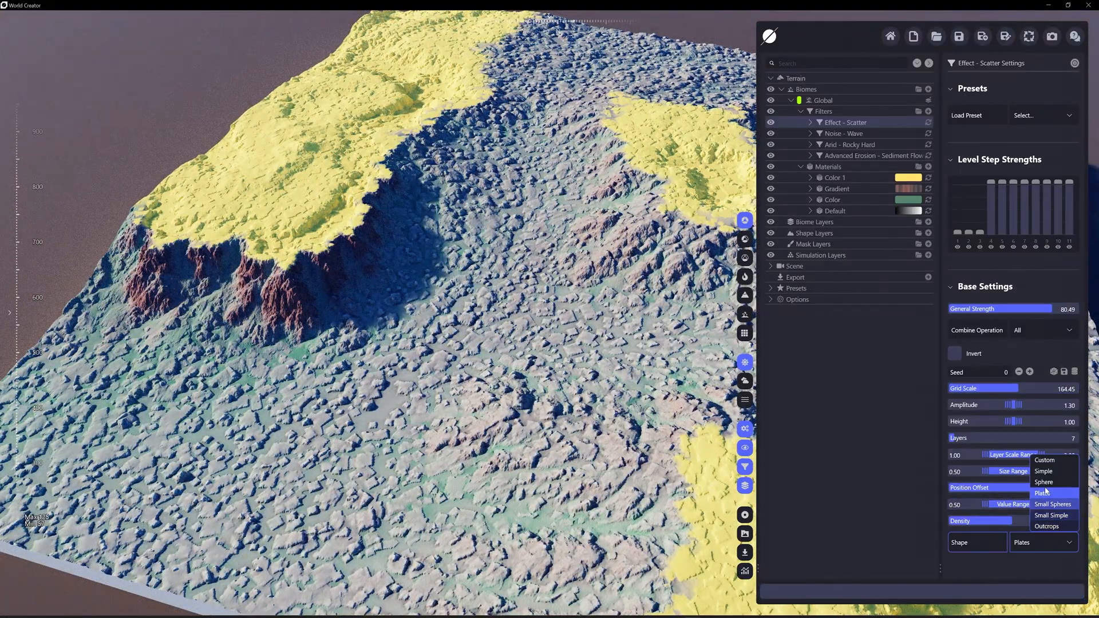
left_click(1042, 471)
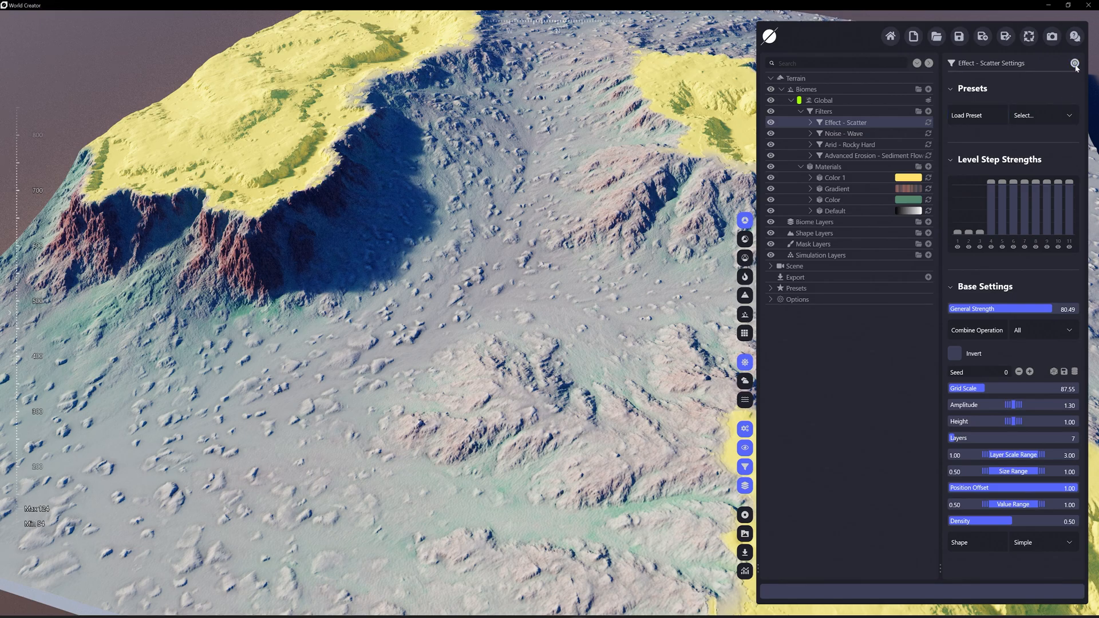
Read the Scatter documentation's Parameters section, then return to the terrain
left_click(1075, 67)
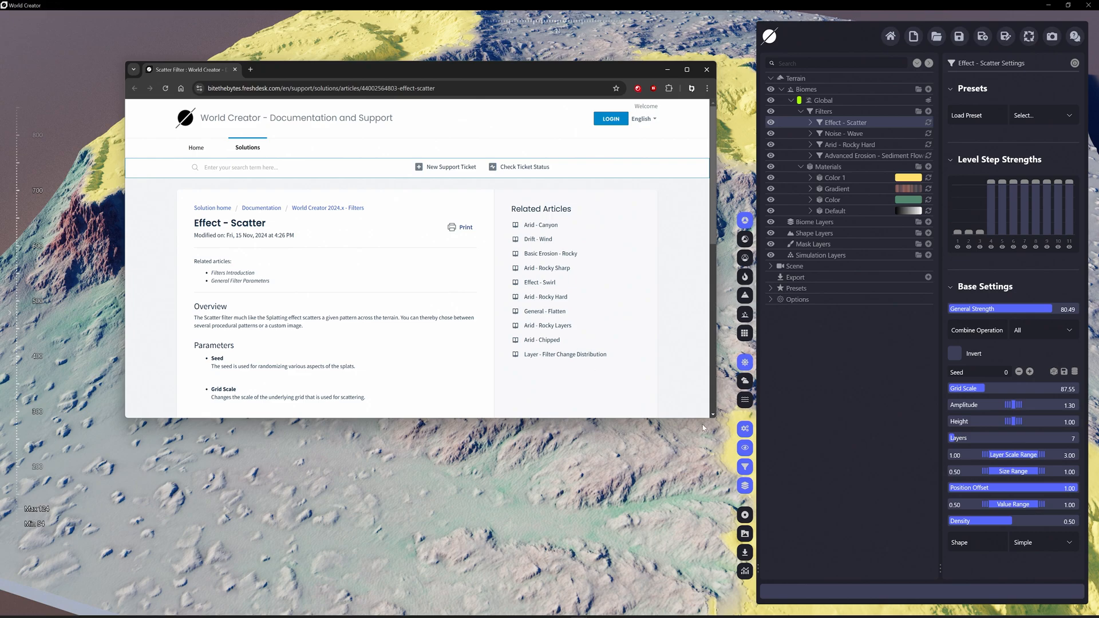
scroll("down", 3)
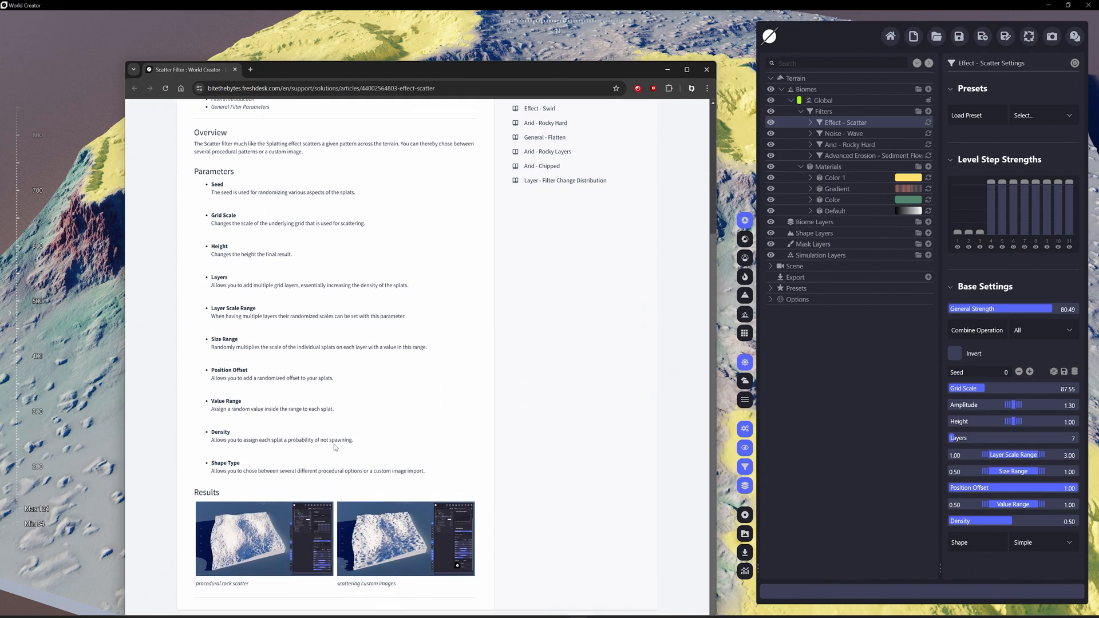
mouse_move(213, 181)
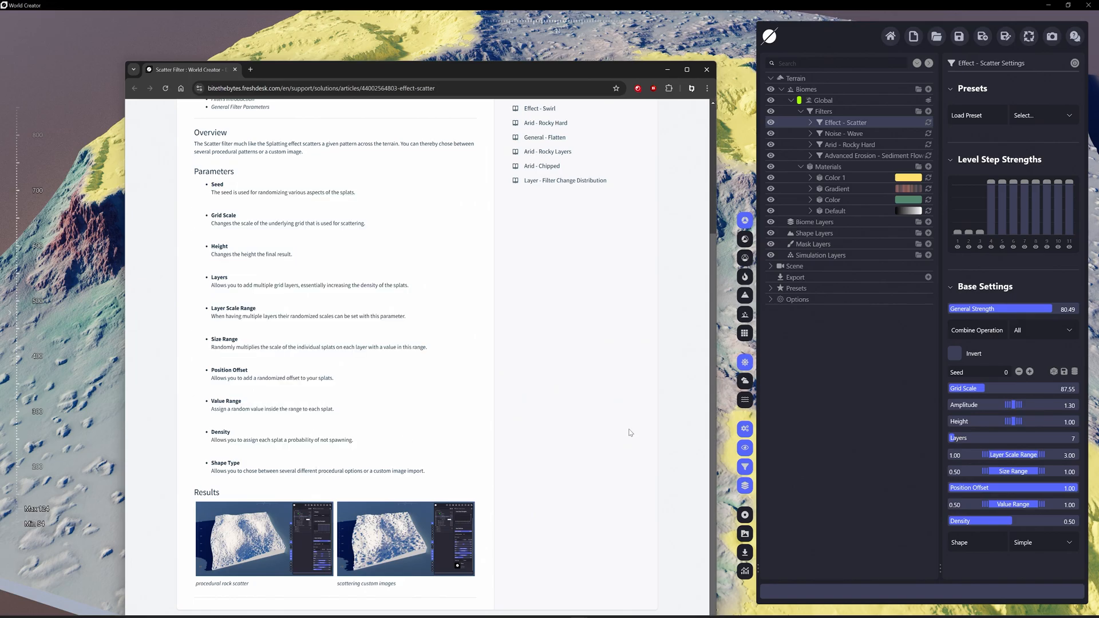
left_click(706, 69)
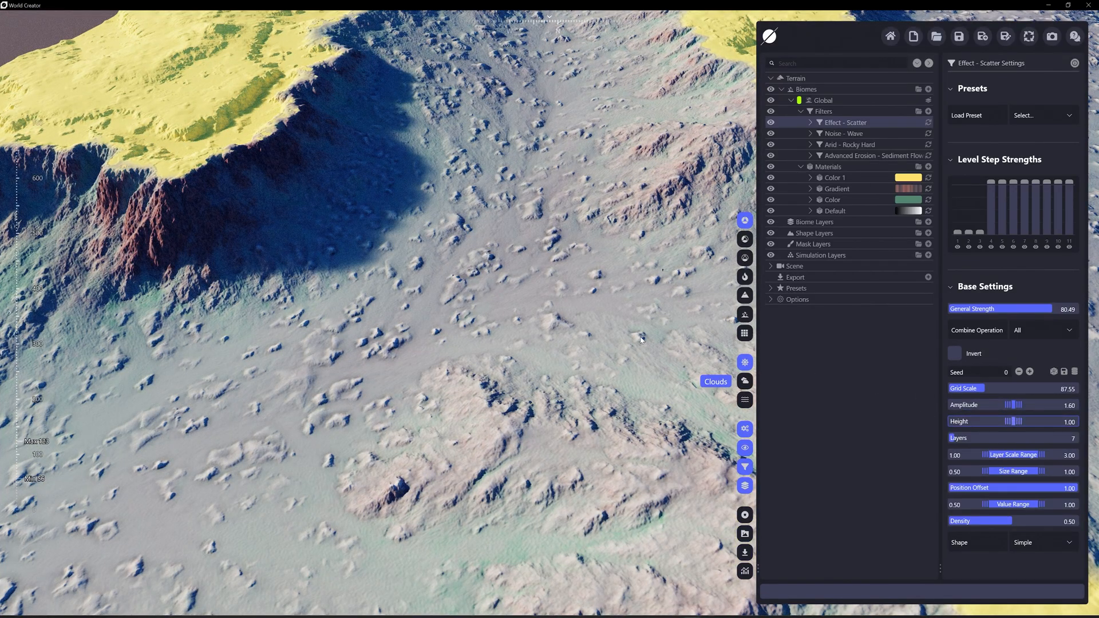
mouse_move(494, 274)
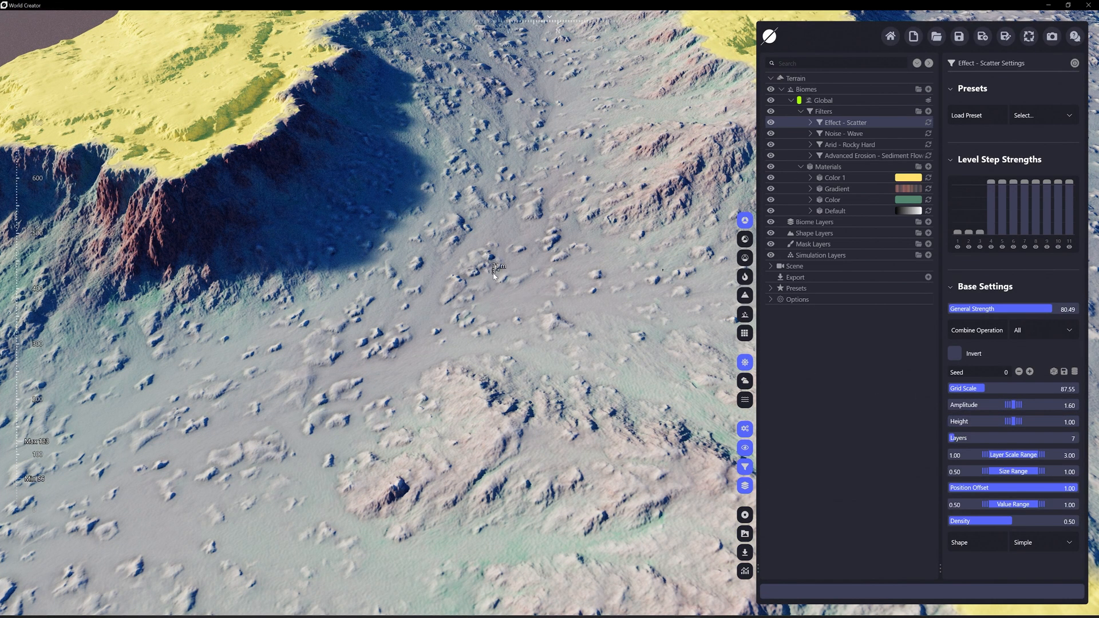
mouse_move(606, 354)
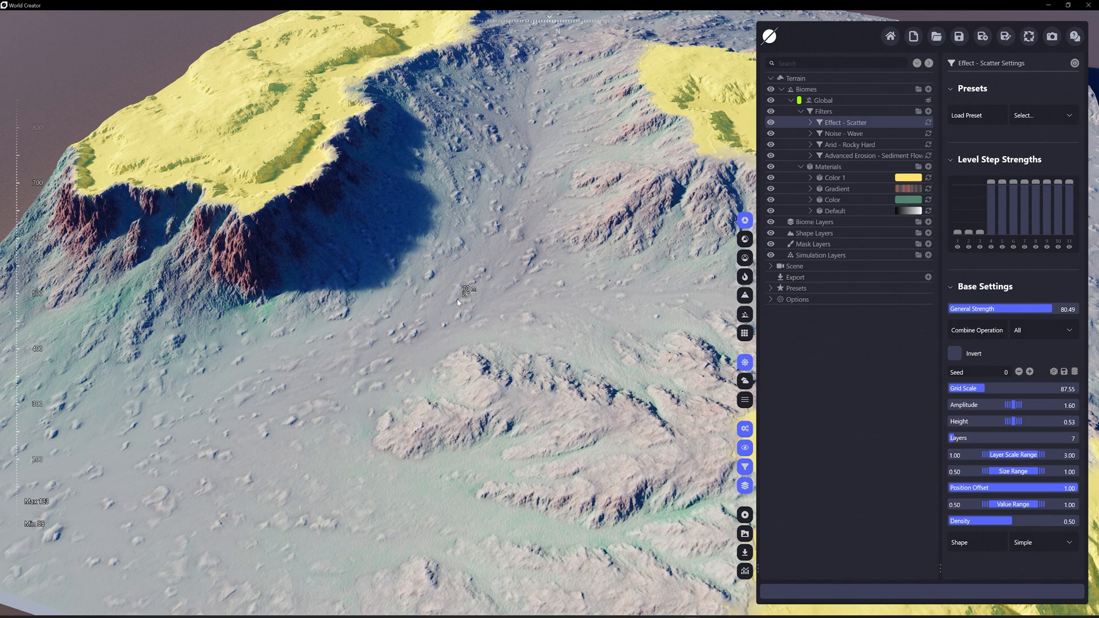
mouse_move(611, 296)
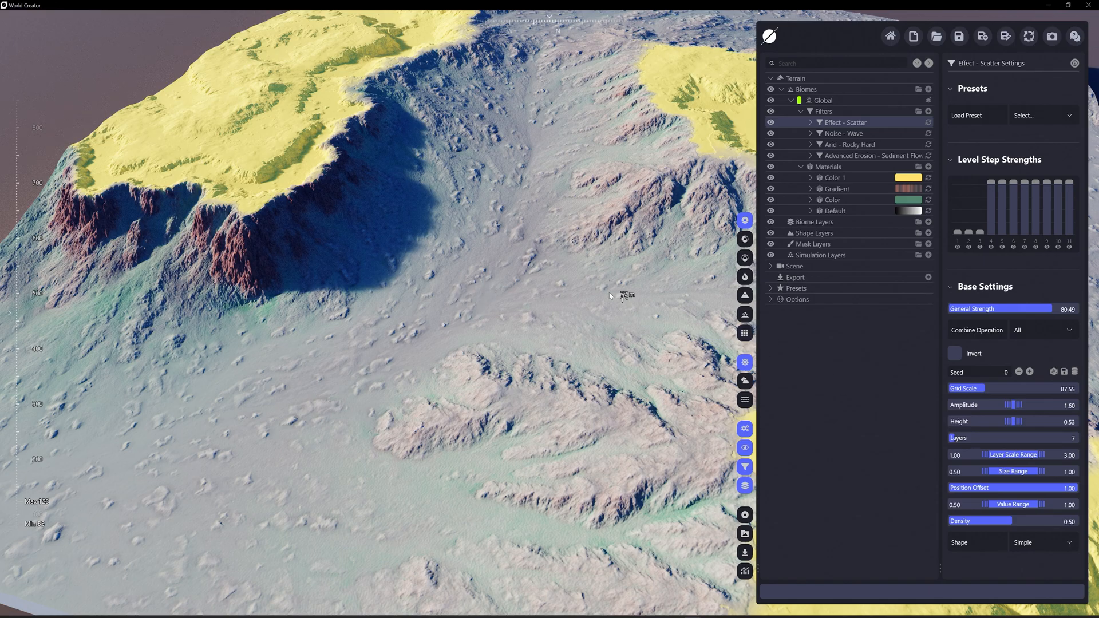
Add a Terrain > Cavity distribution to Scatter, preview it, and raise step size to 0.90
left_click(811, 125)
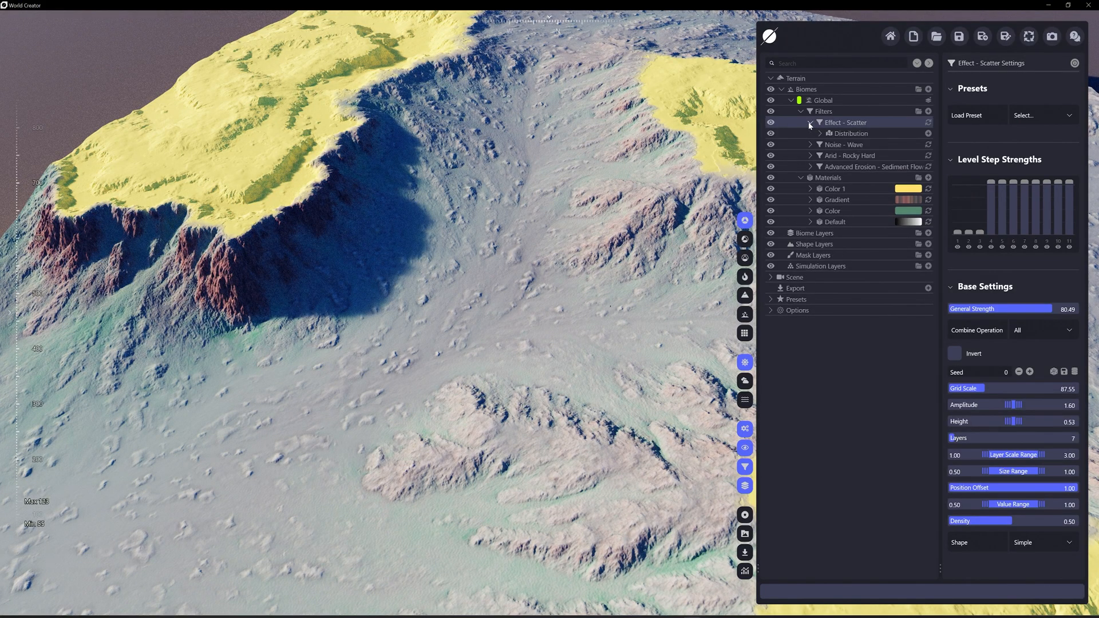
left_click(849, 133)
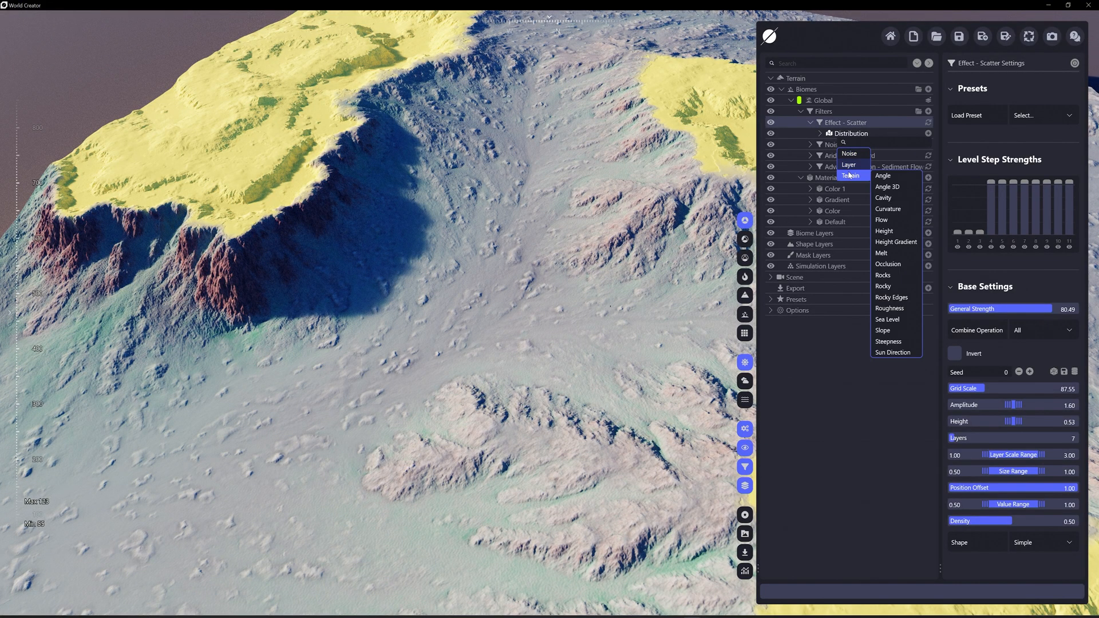
mouse_move(894, 197)
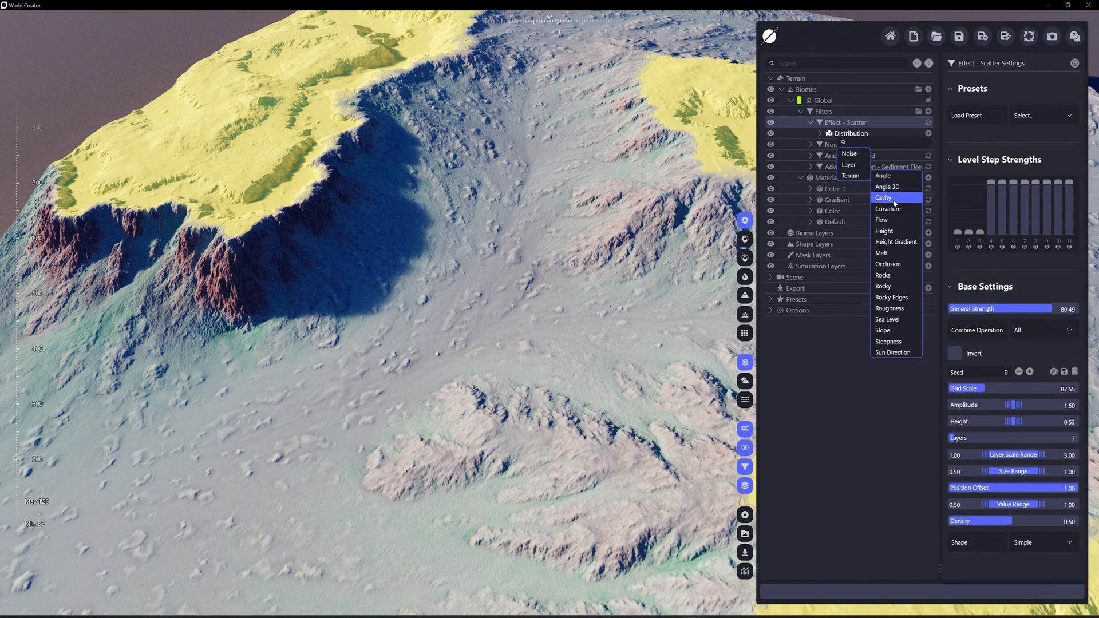
left_click(883, 197)
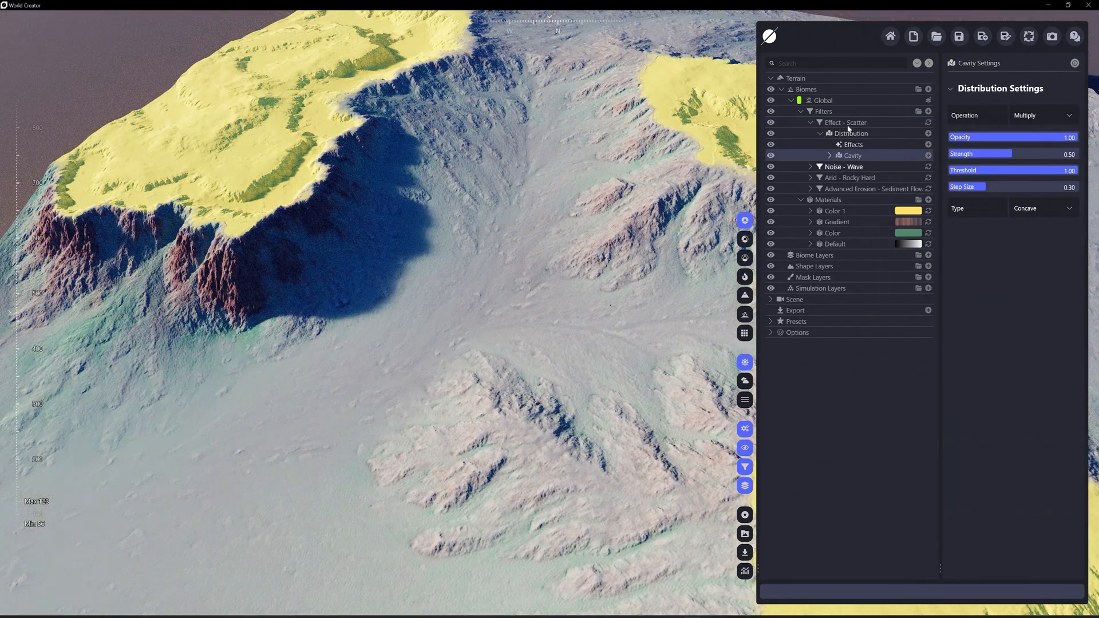
left_click(845, 122)
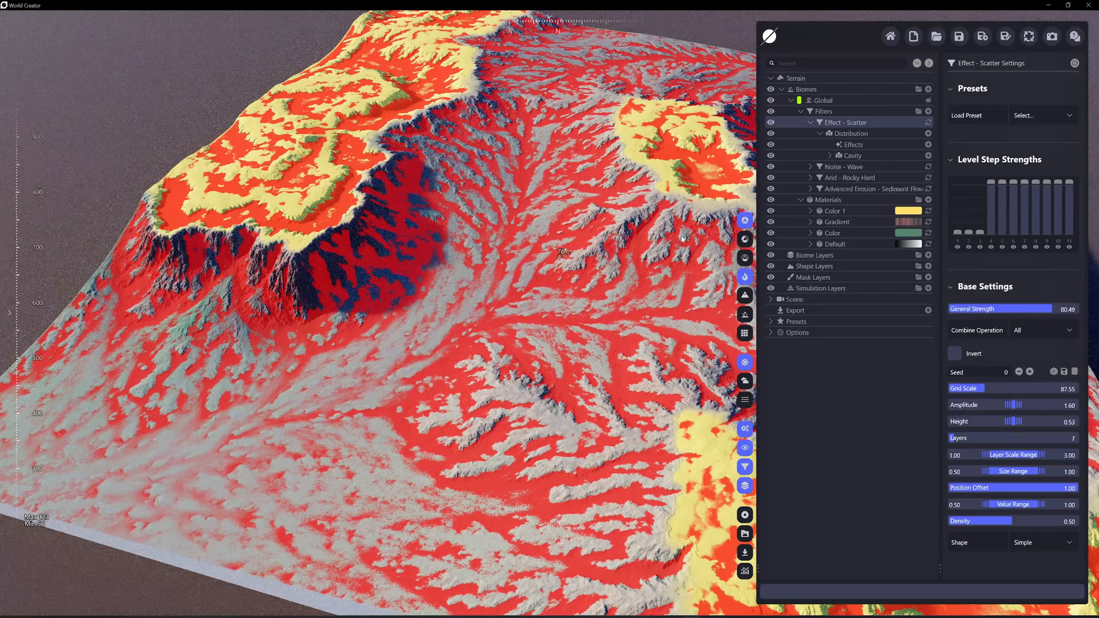
left_click(850, 155)
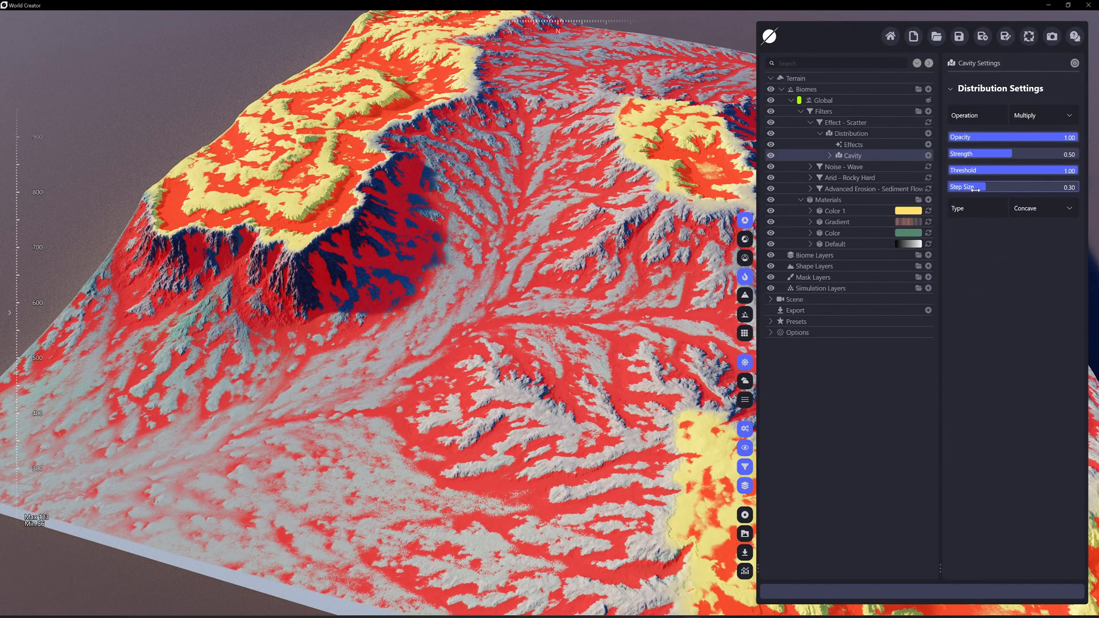
left_click_drag(964, 186, 1012, 186)
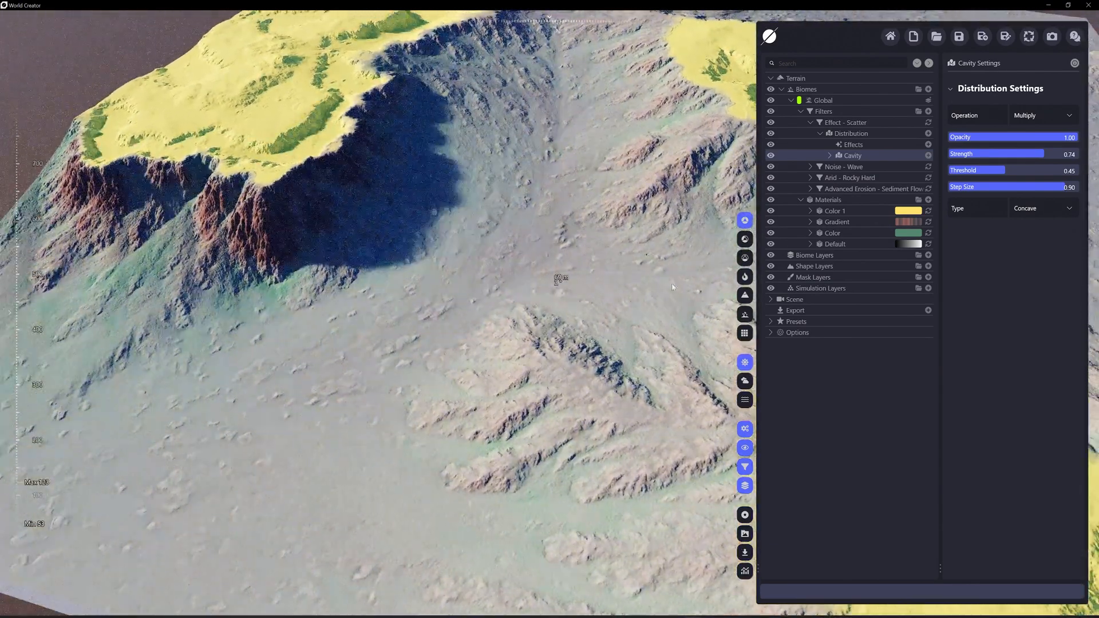
Reselect the Scatter filter and toggle its distribution mask preview on and off
left_click(846, 122)
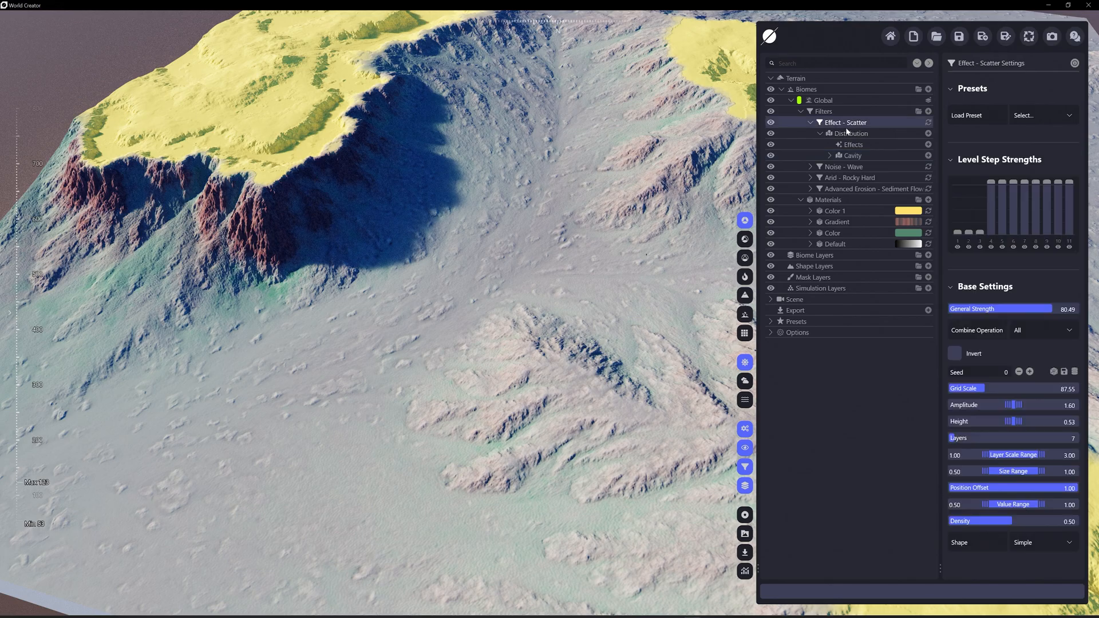
left_click(820, 134)
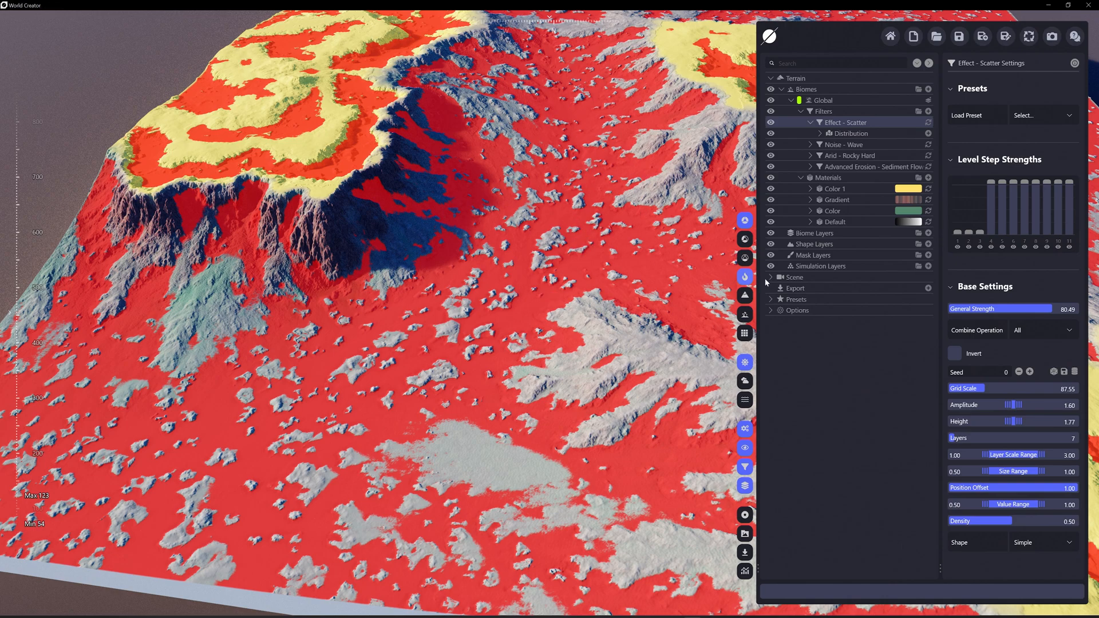
left_click(744, 278)
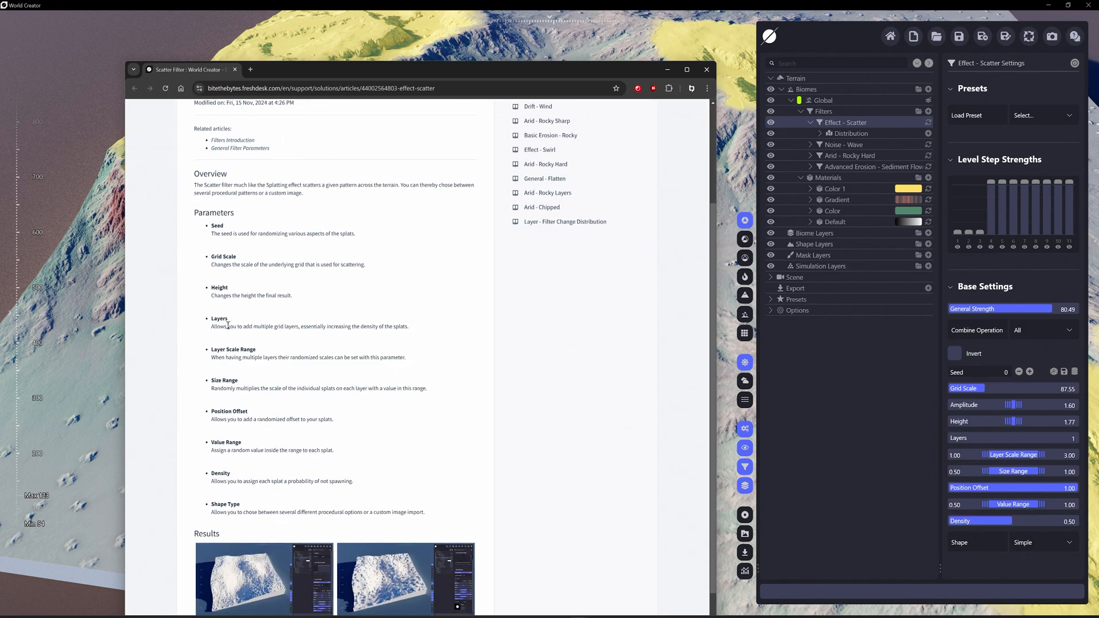
mouse_move(265, 339)
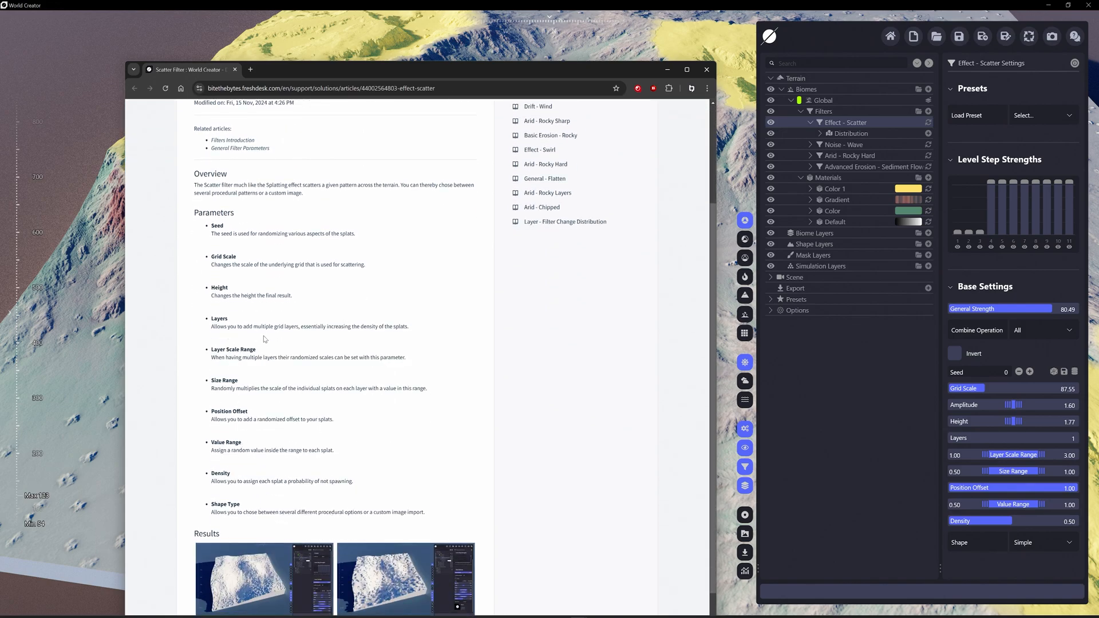
mouse_move(349, 323)
type("3")
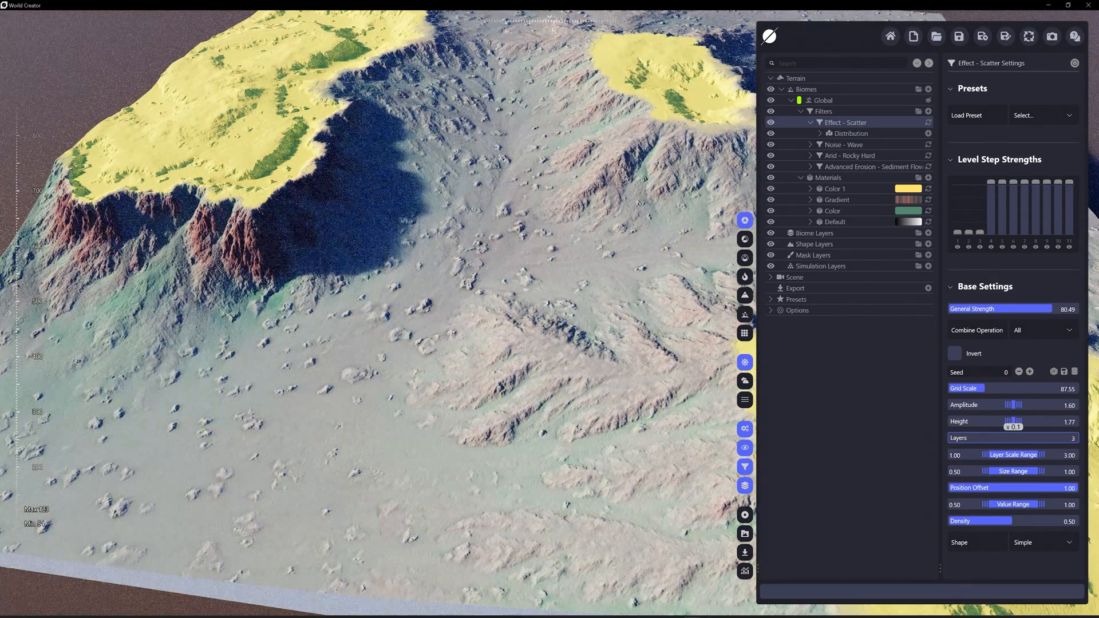
Add the Scatter effect and invert it to press dents into the terrain
left_click(1072, 438)
type("11")
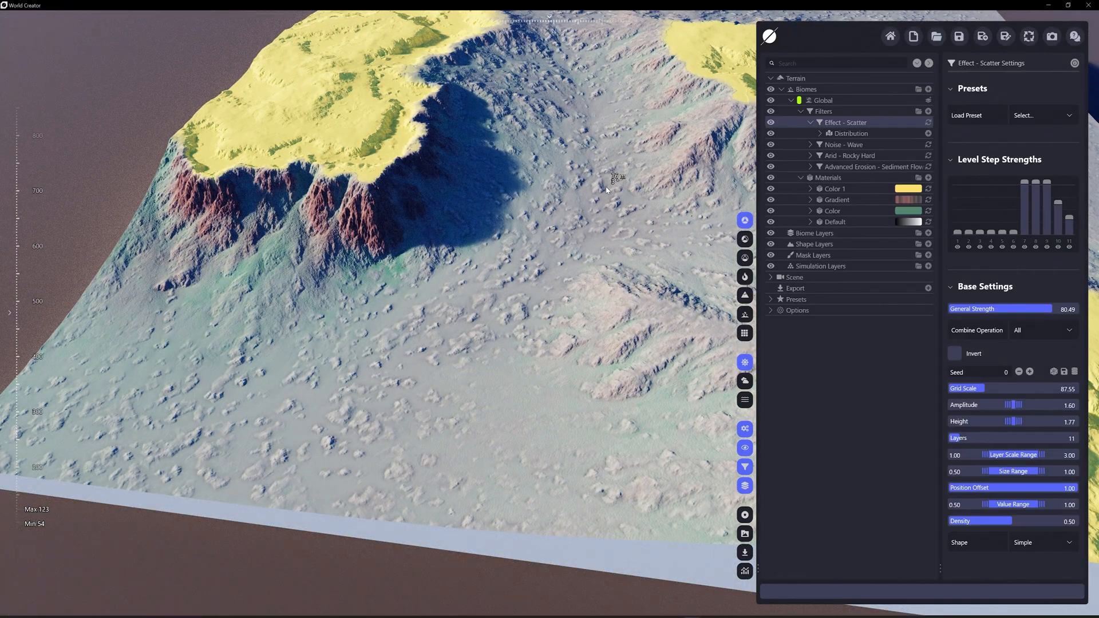
mouse_move(677, 121)
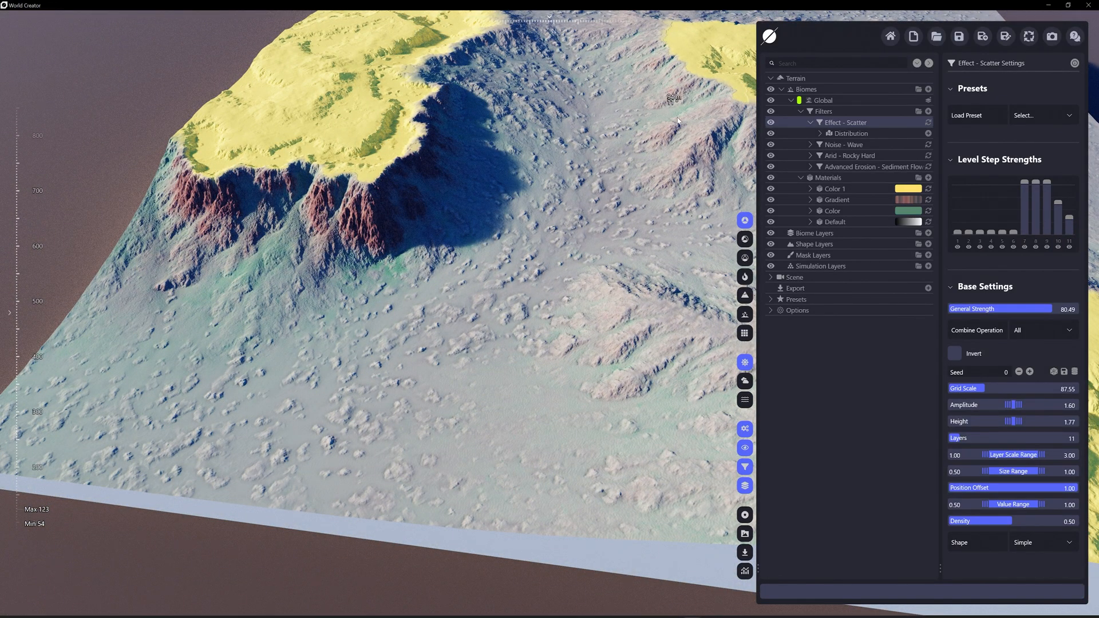
left_click(954, 353)
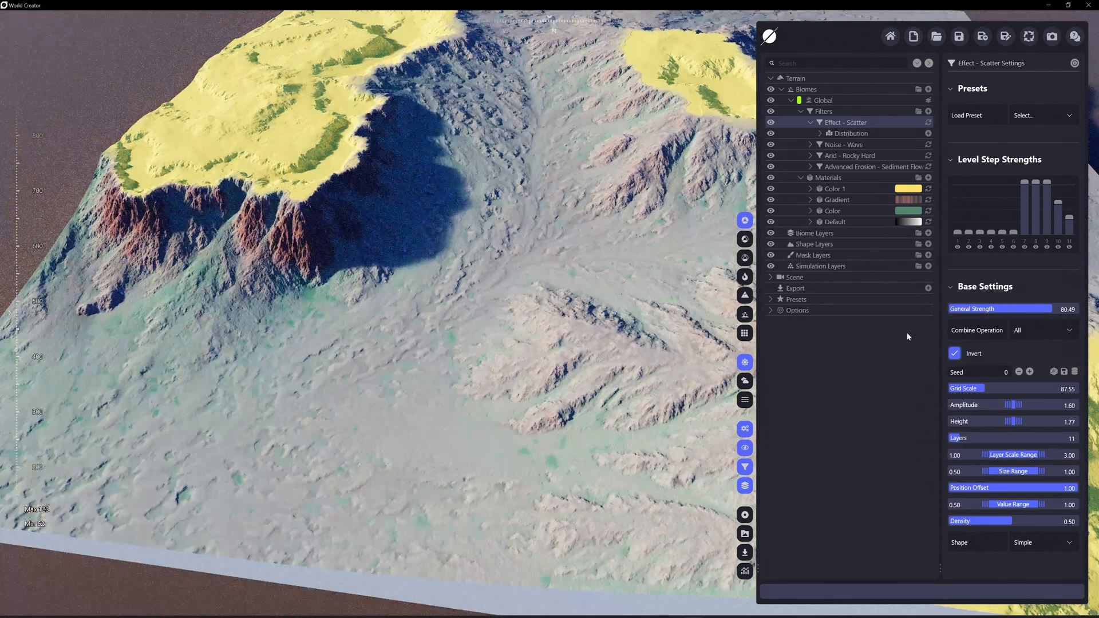
Turn Invert back off, set the Scatter shape to Outcrops, and start a new project
left_click(954, 353)
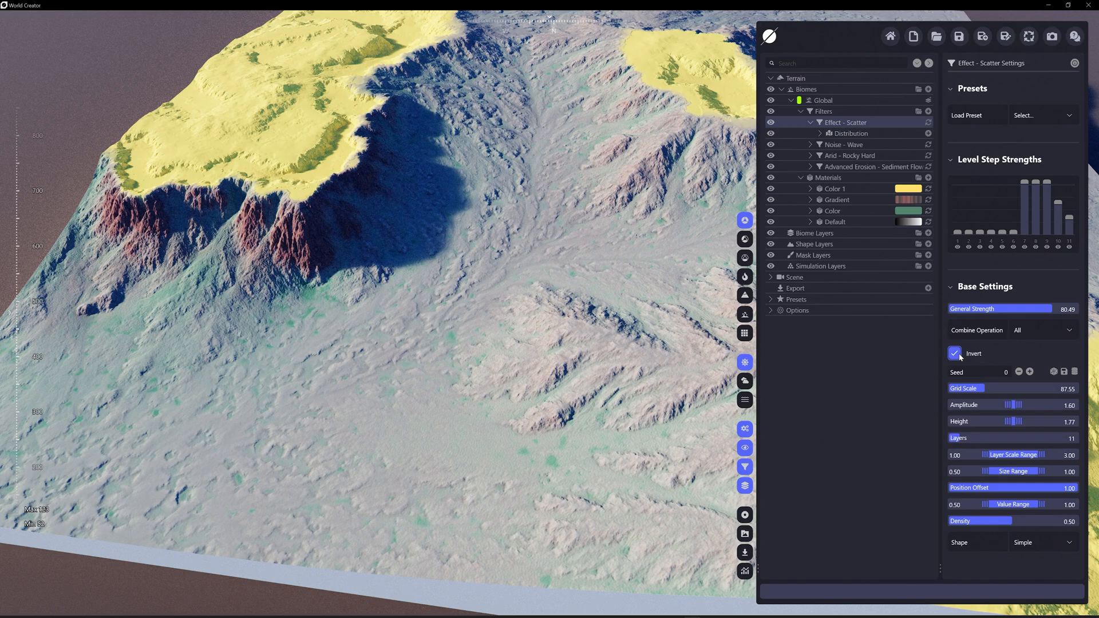
left_click(955, 354)
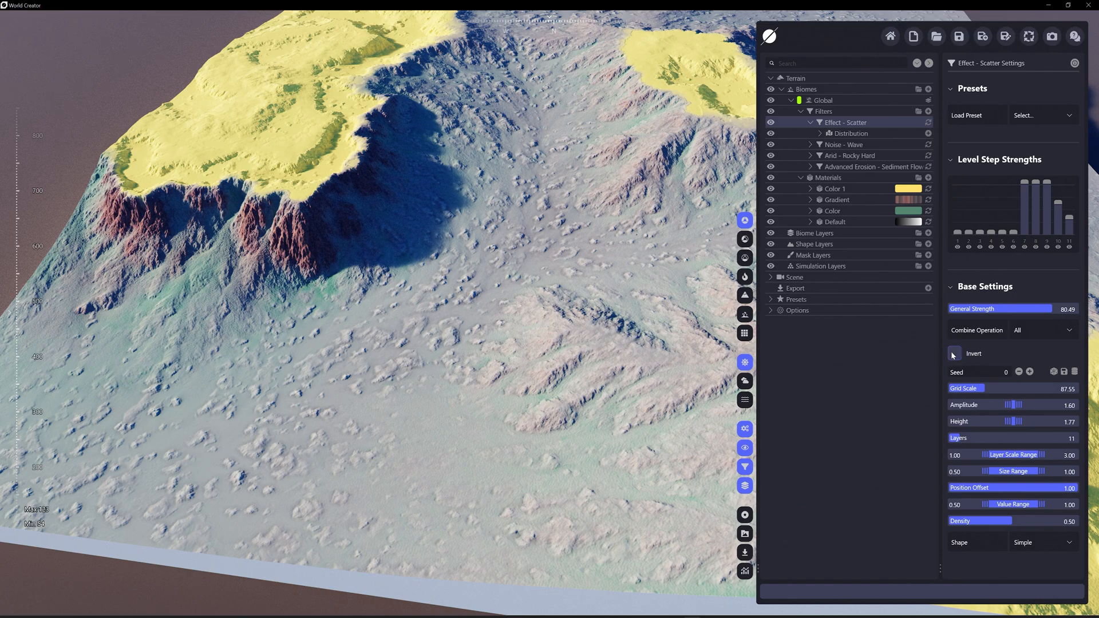
left_click(953, 353)
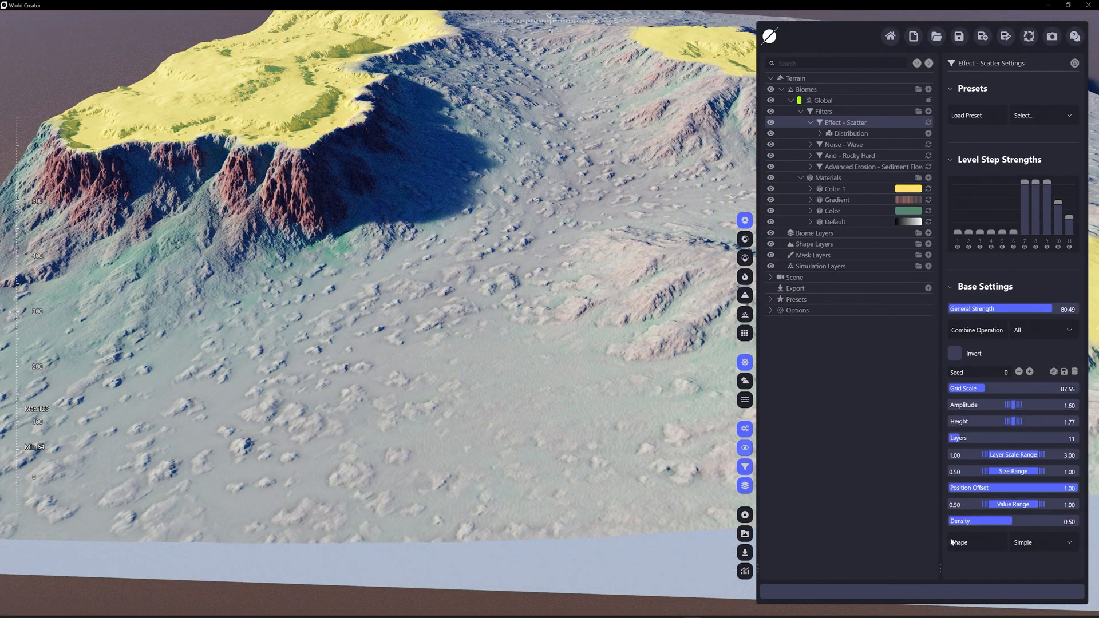
left_click(1043, 542)
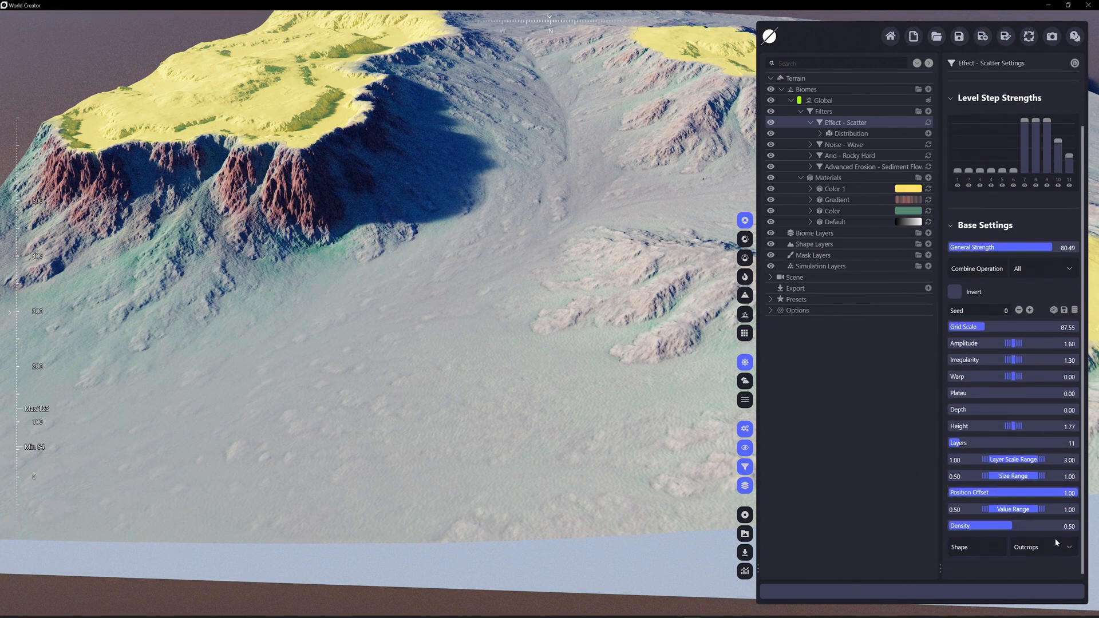
left_click(1043, 547)
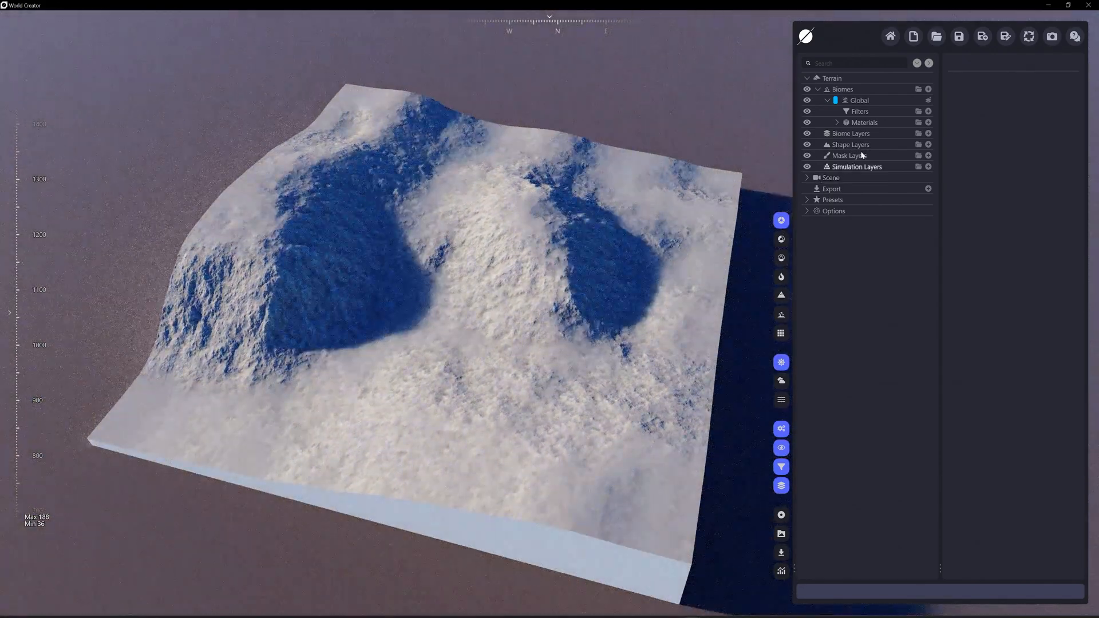
Add a seven-cornered Star primitive shape layer plus an Arid Rocky Plateaus filter
left_click(928, 144)
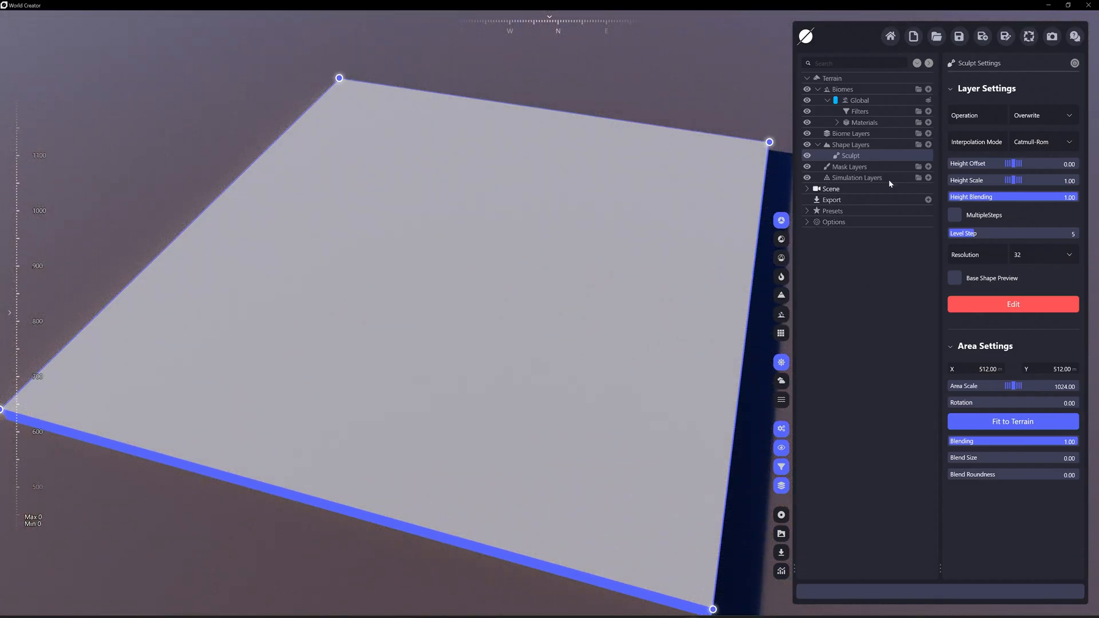
left_click(918, 144)
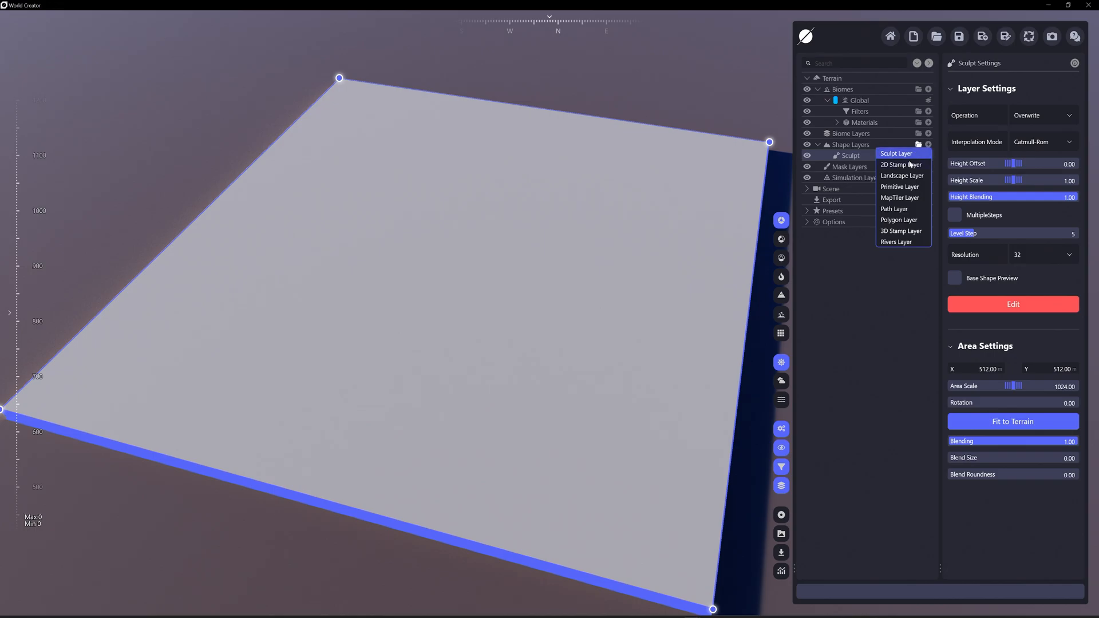
mouse_move(900, 187)
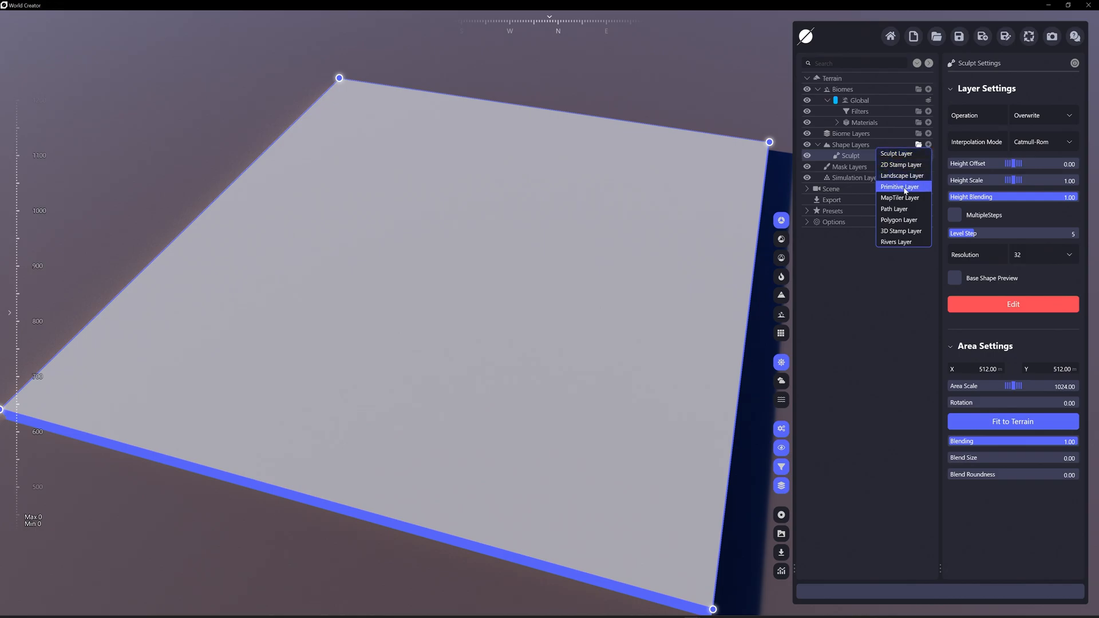
left_click(899, 186)
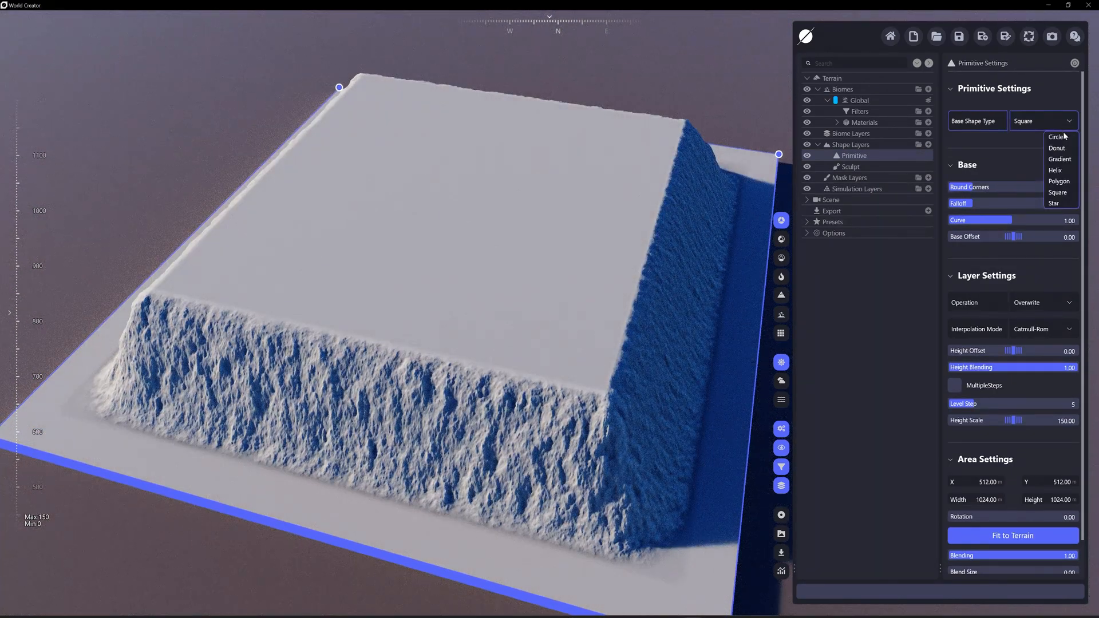
left_click(1057, 136)
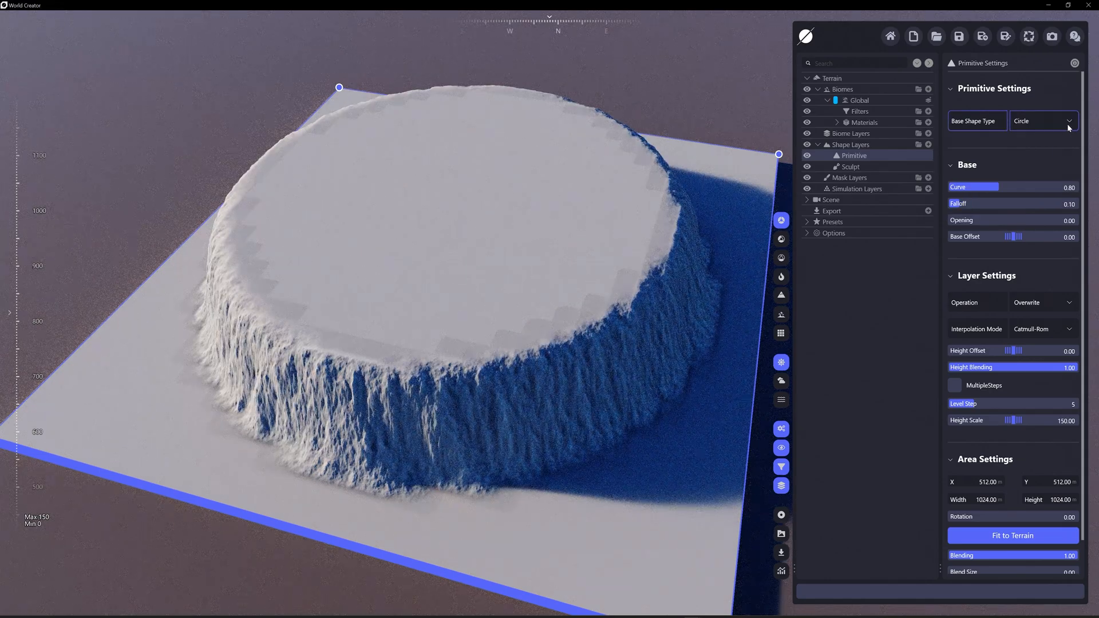
left_click(1041, 121)
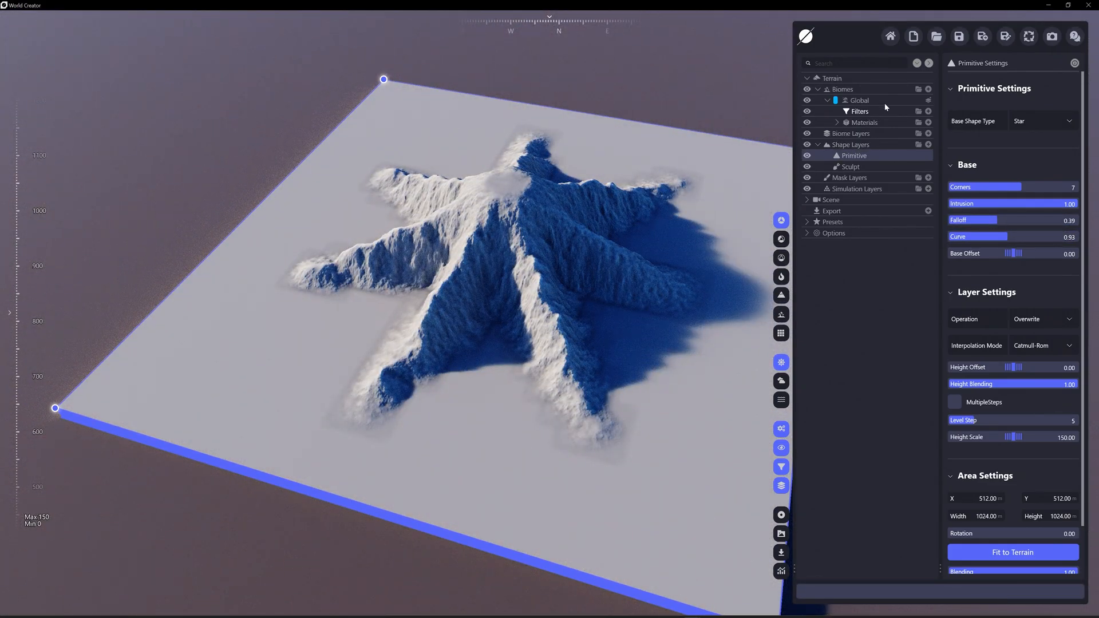
left_click(927, 110)
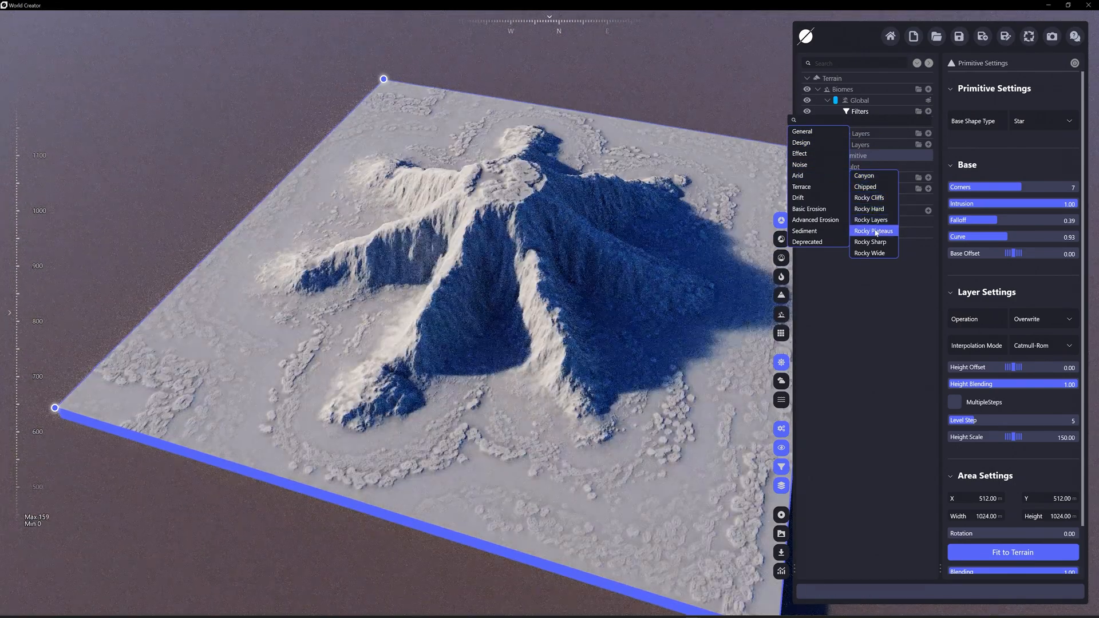
left_click(873, 231)
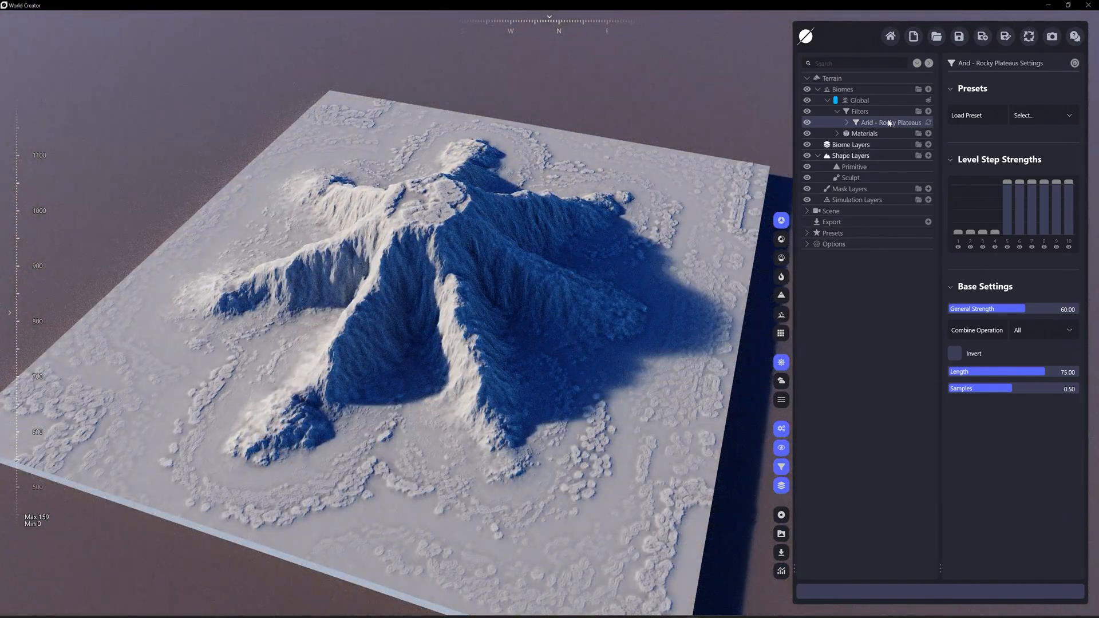
Add a General > Border Blend filter with blend distance around 975
left_click(928, 110)
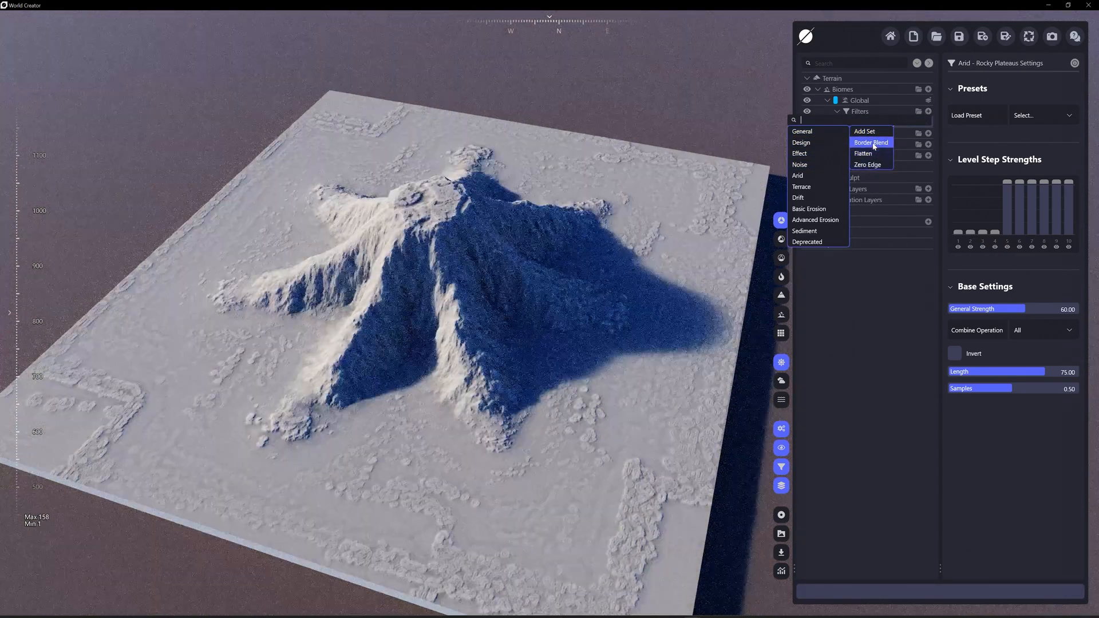
left_click(870, 143)
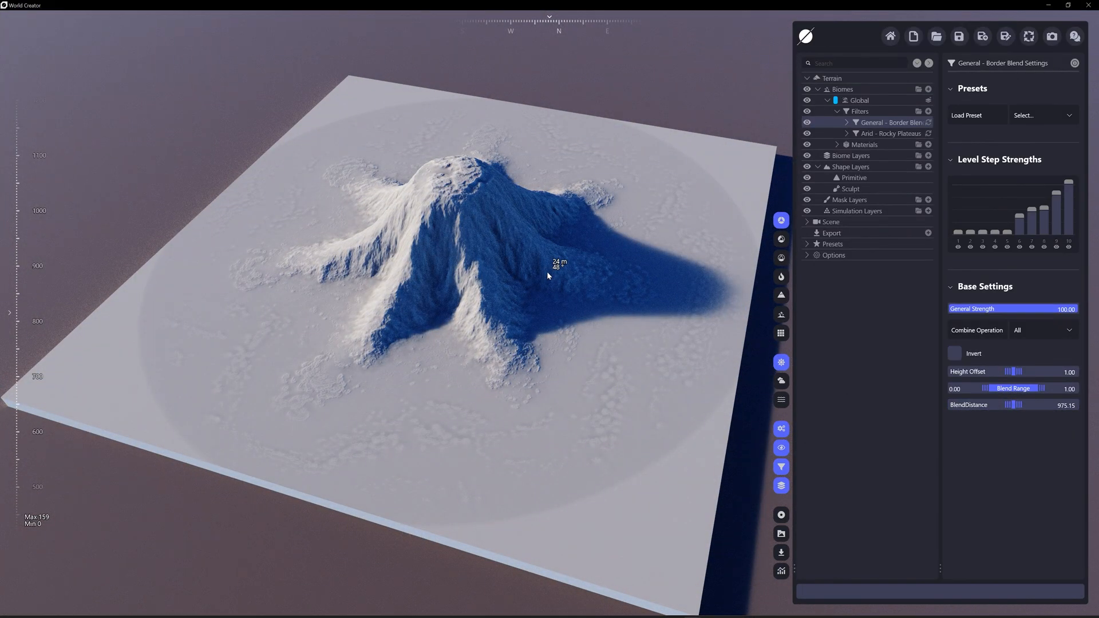
Add a Height Map export preset using the JPEG format
left_click(831, 232)
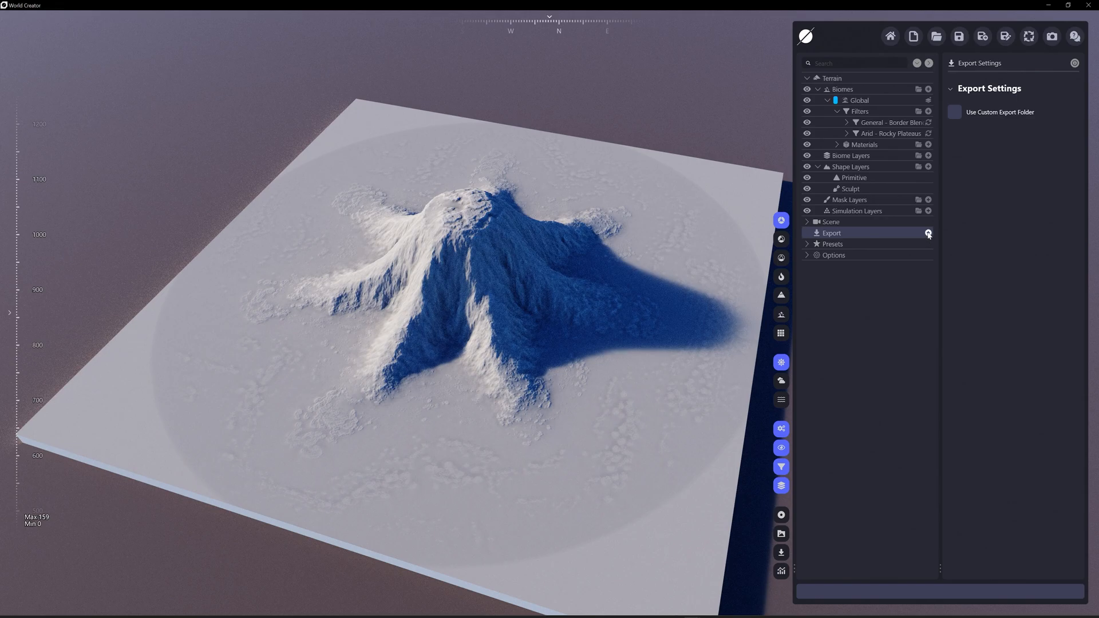
left_click(928, 233)
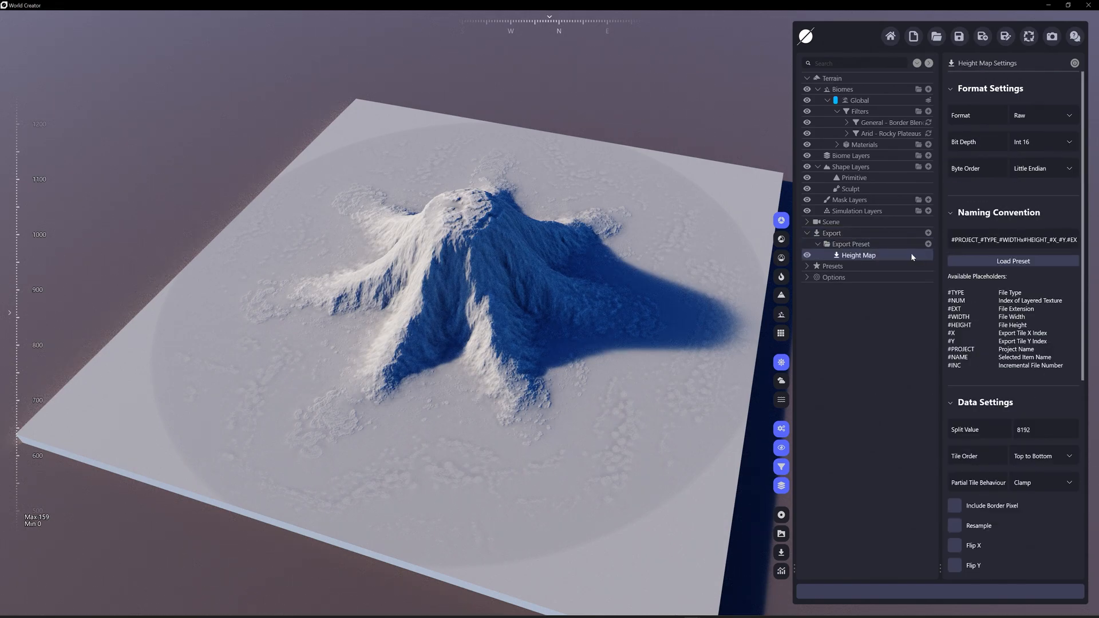
left_click(1042, 142)
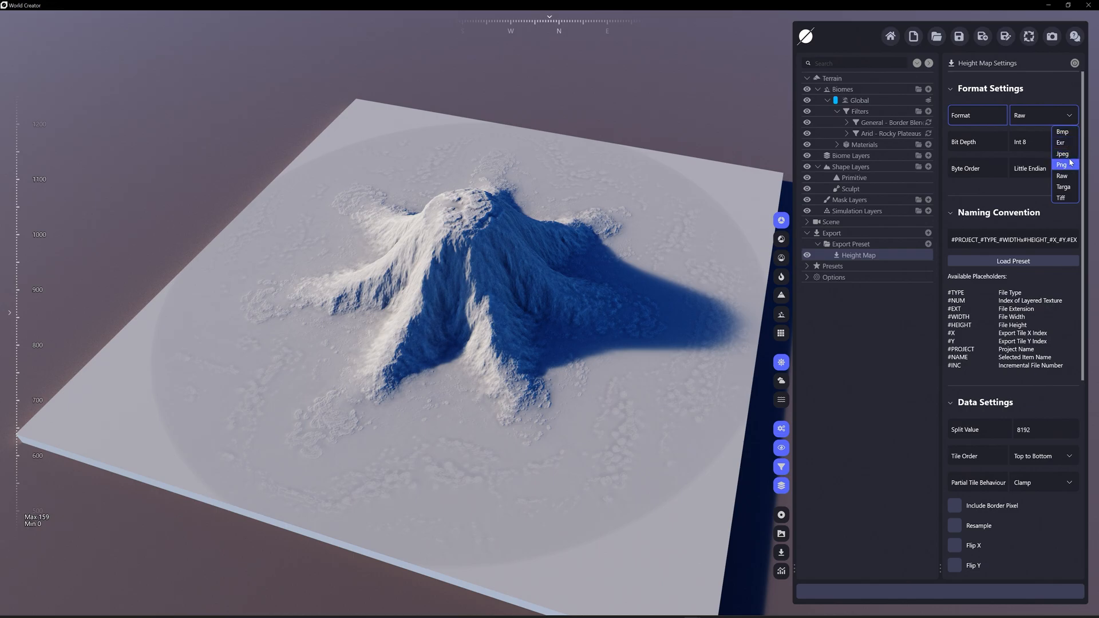
left_click(1063, 154)
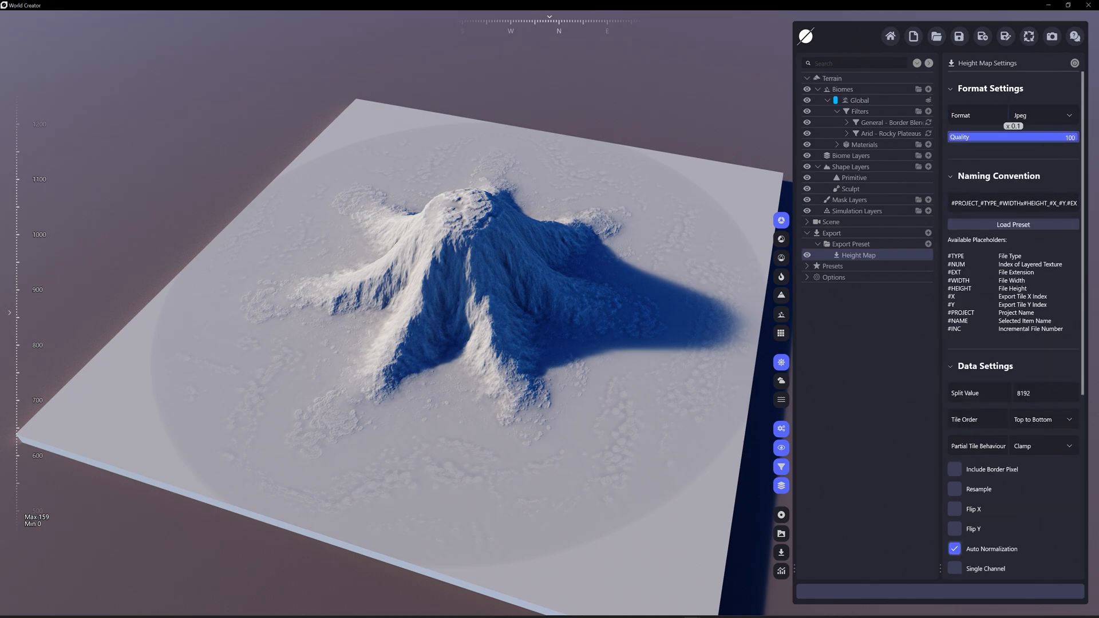
Enable single-channel output for the heightmap and keep Auto Normalization on
scroll("down", 3)
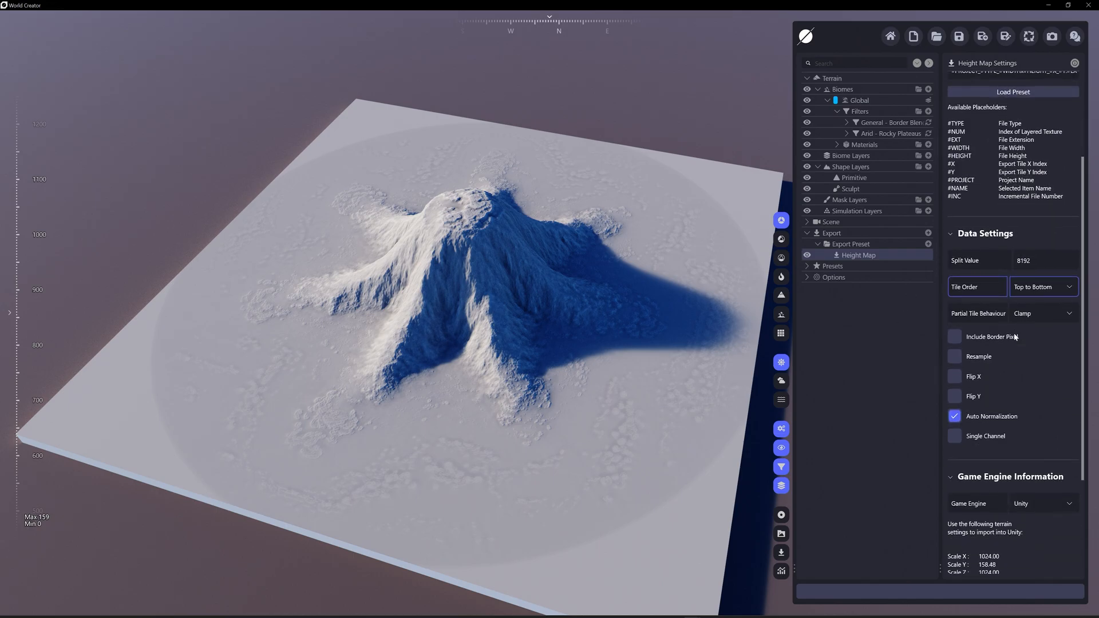
scroll("down", 3)
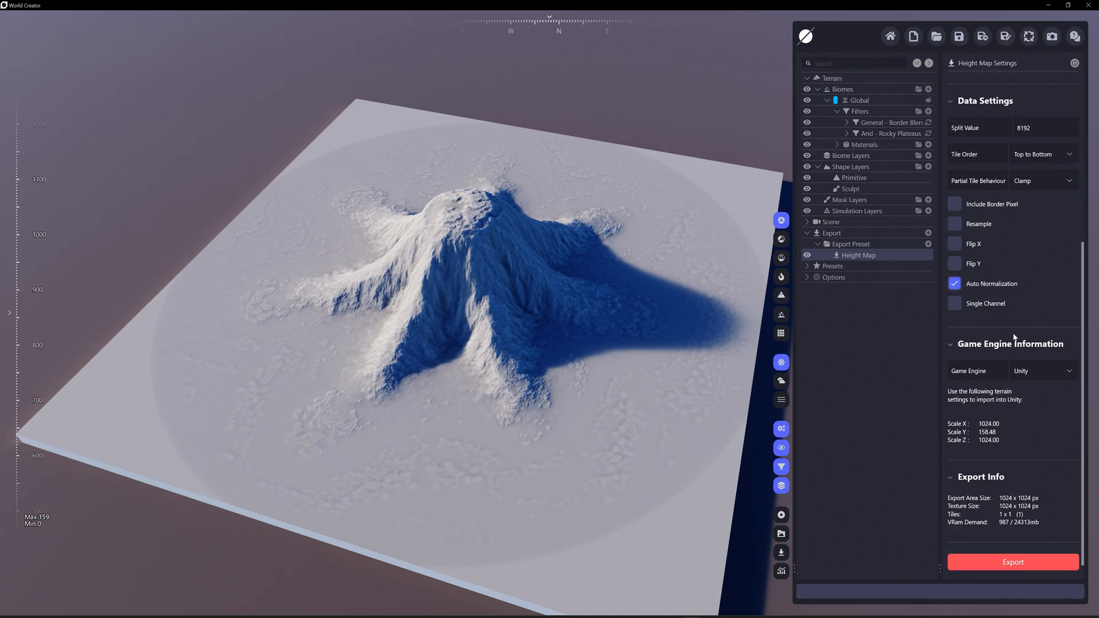
left_click(955, 303)
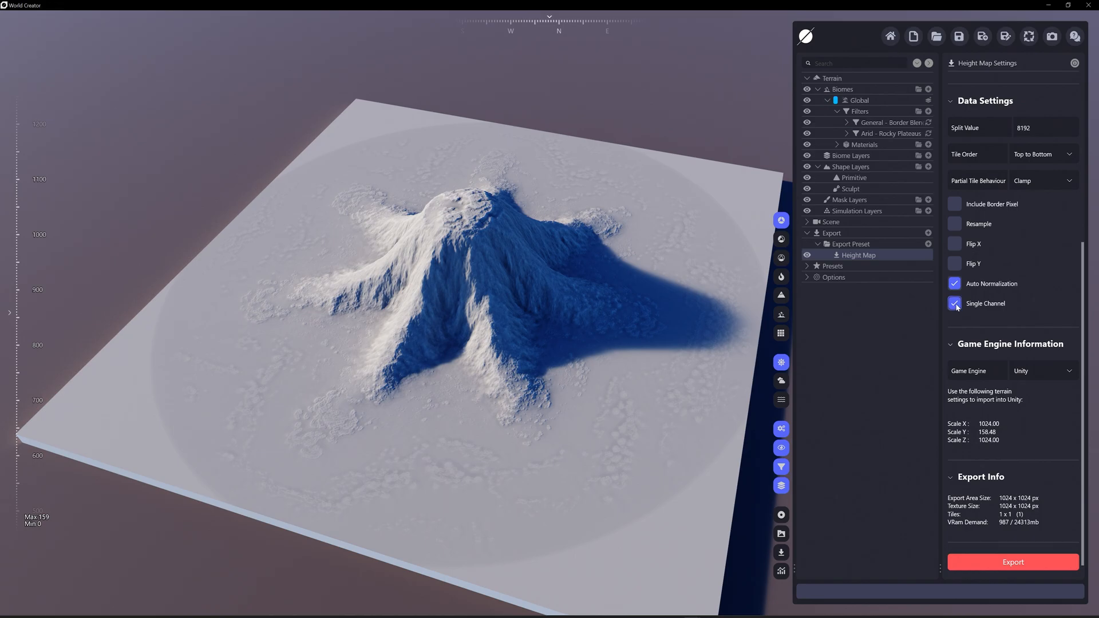
left_click(955, 283)
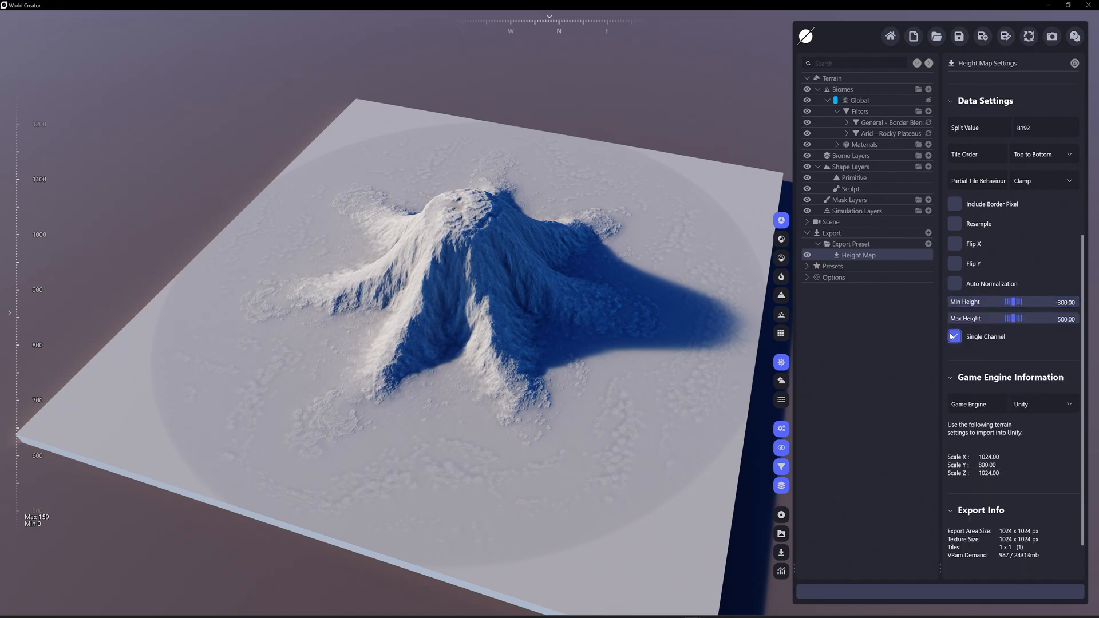
left_click(955, 336)
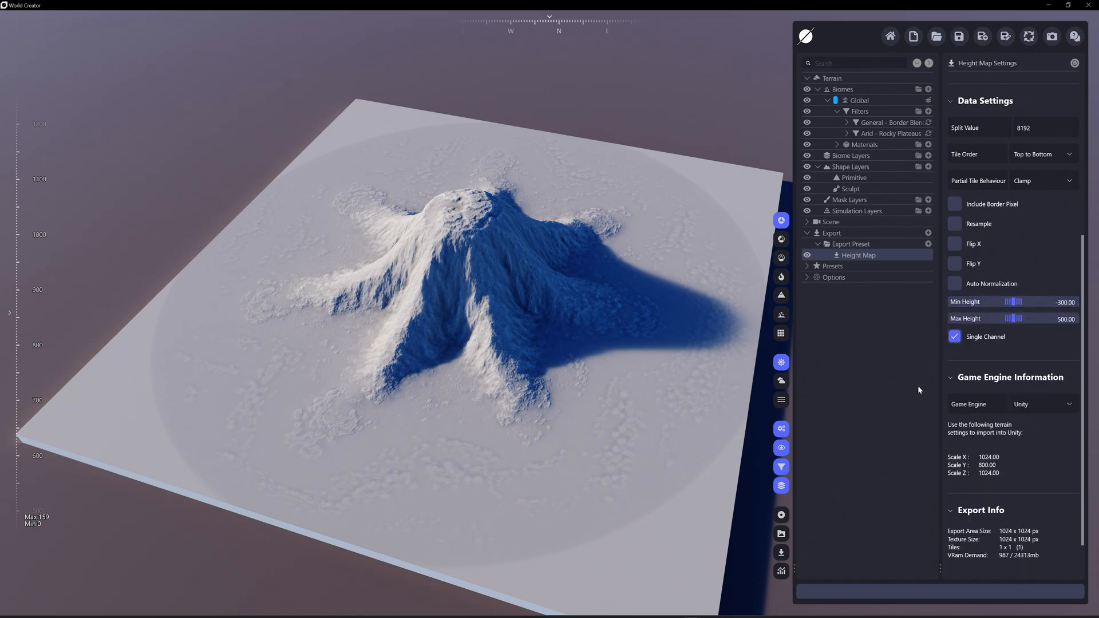
left_click(954, 283)
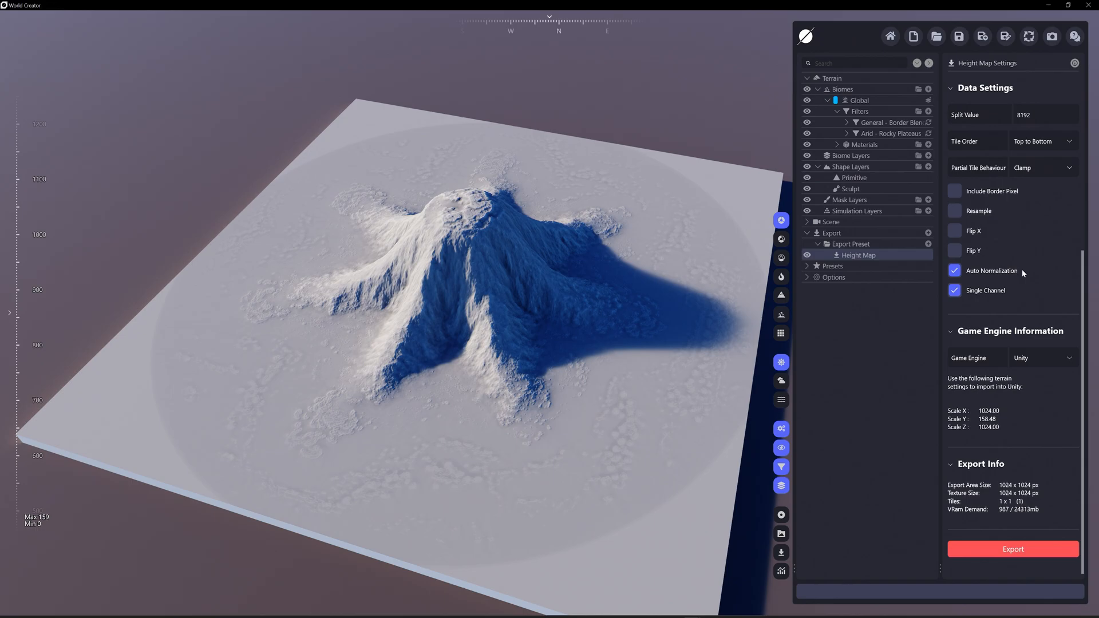
mouse_move(1080, 75)
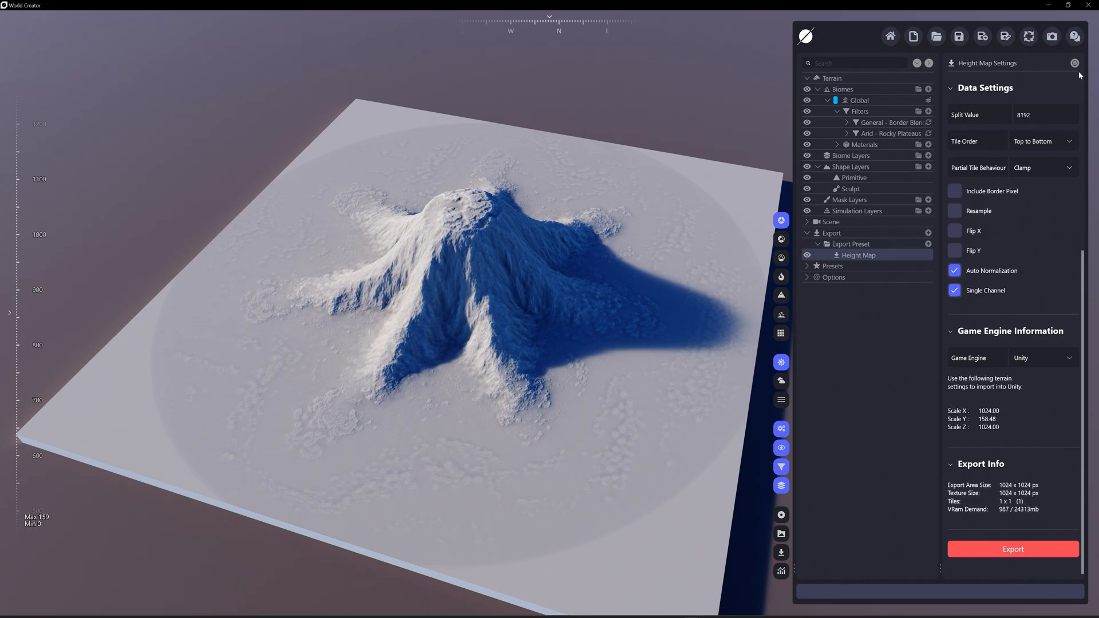
mouse_move(951, 182)
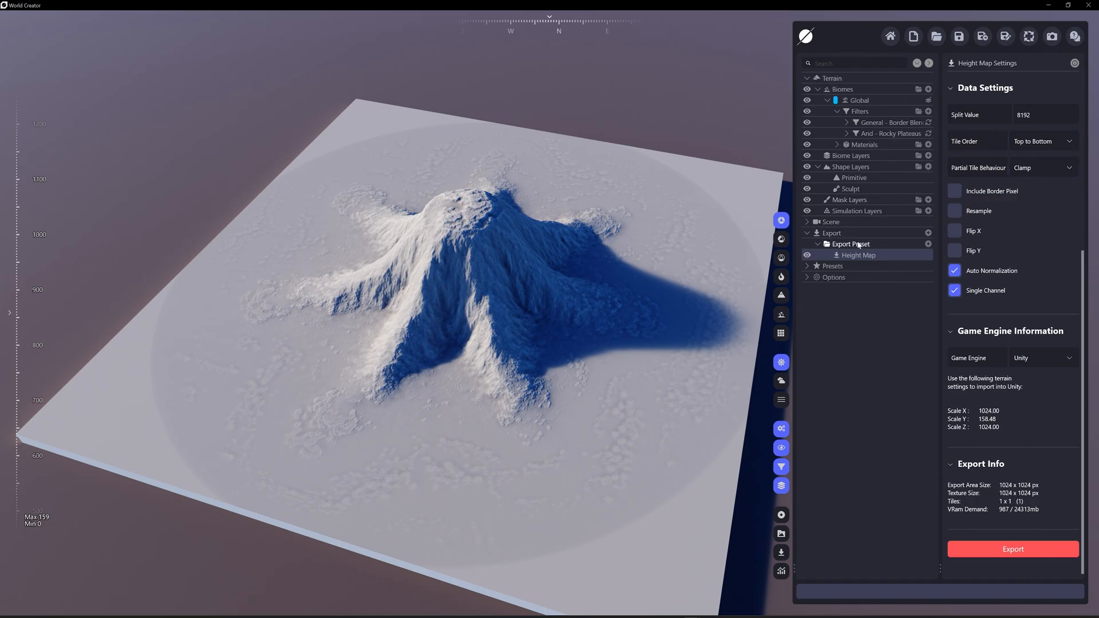
Set the export folder to World Creator Projects > Export Dump
left_click(850, 244)
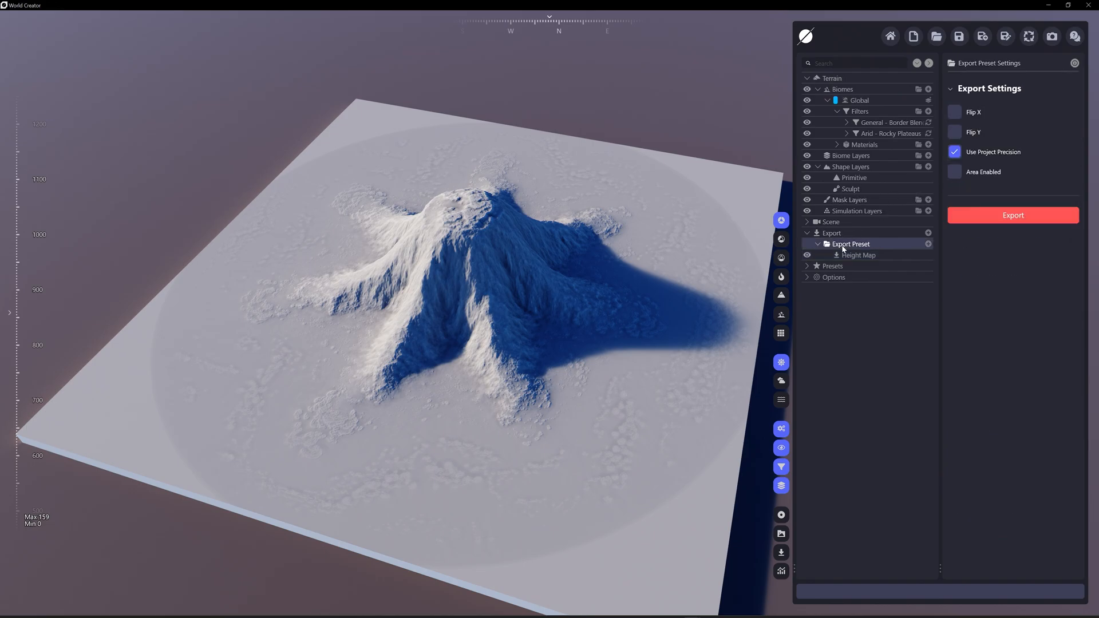
left_click(831, 233)
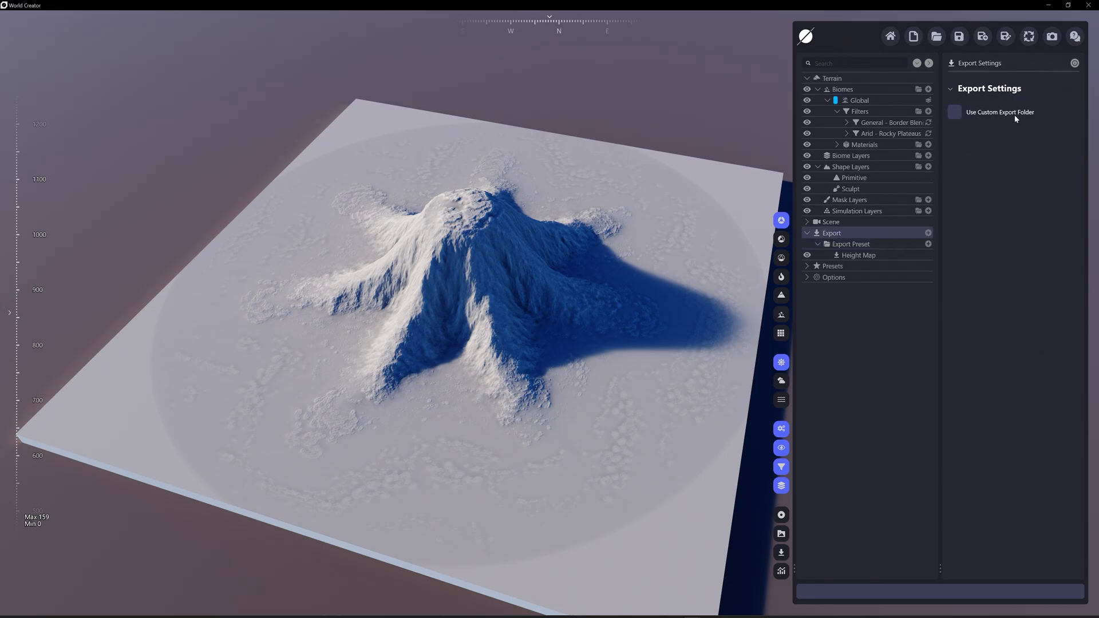
left_click(955, 112)
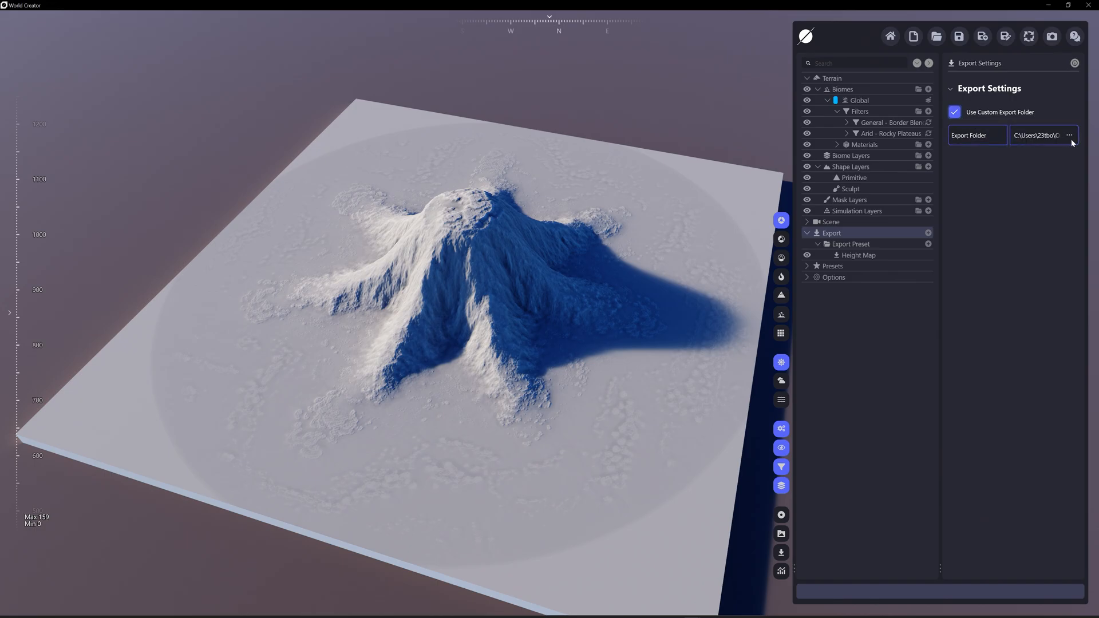
left_click(1070, 136)
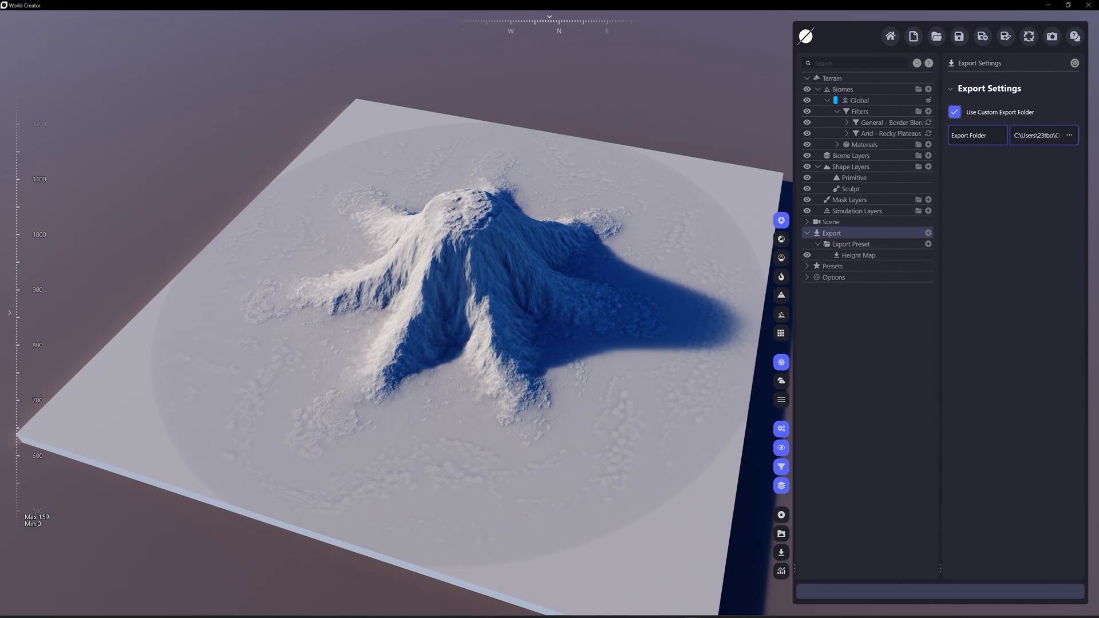
left_click(1068, 135)
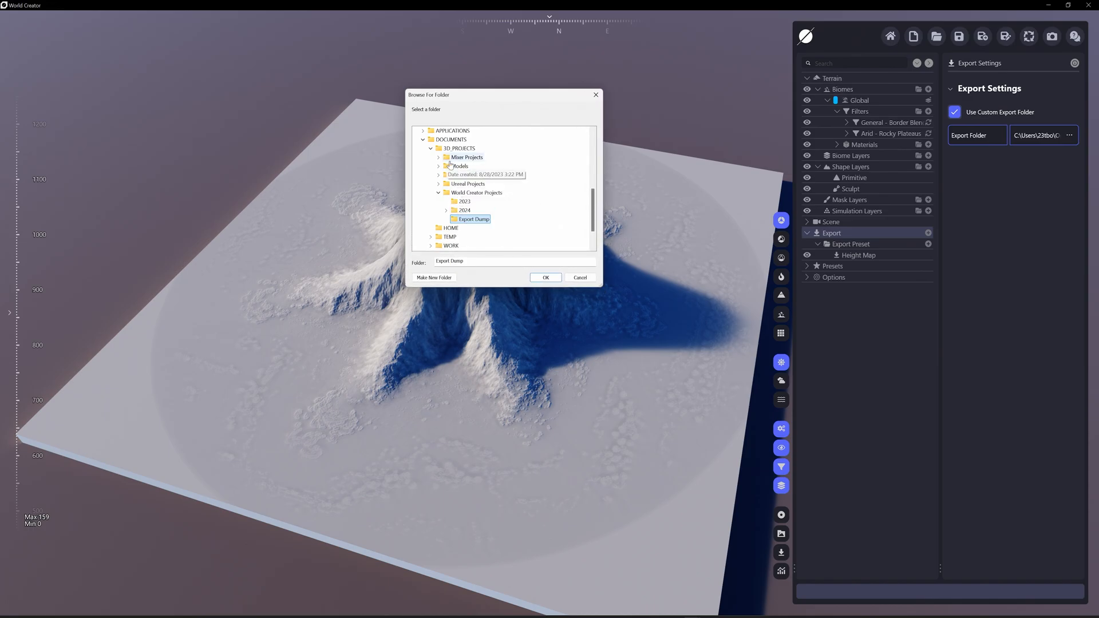
mouse_move(469, 225)
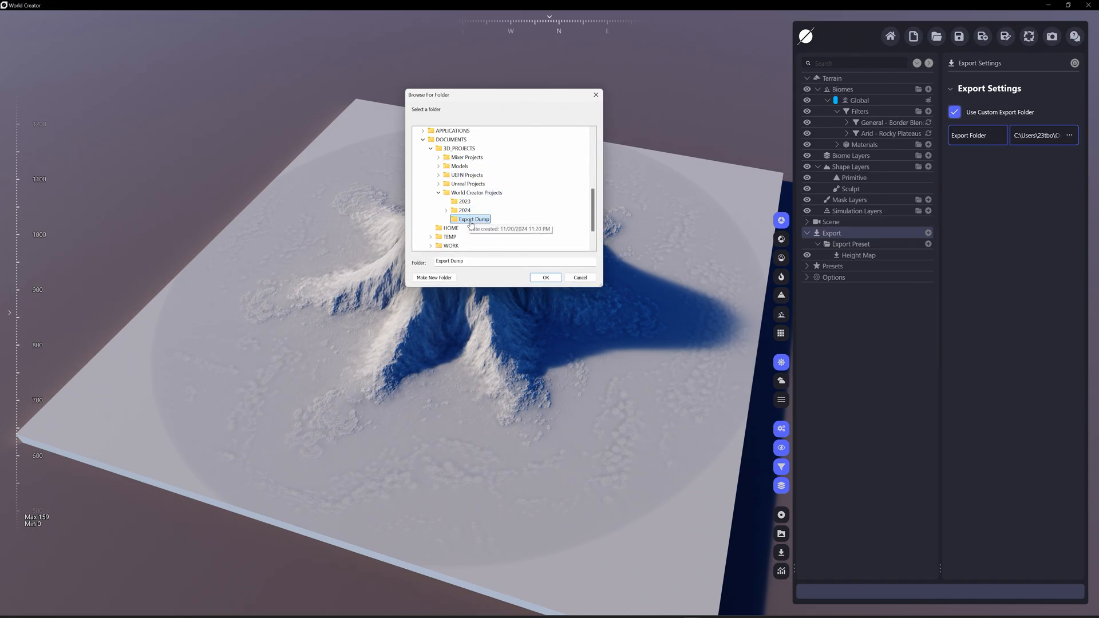
left_click(546, 277)
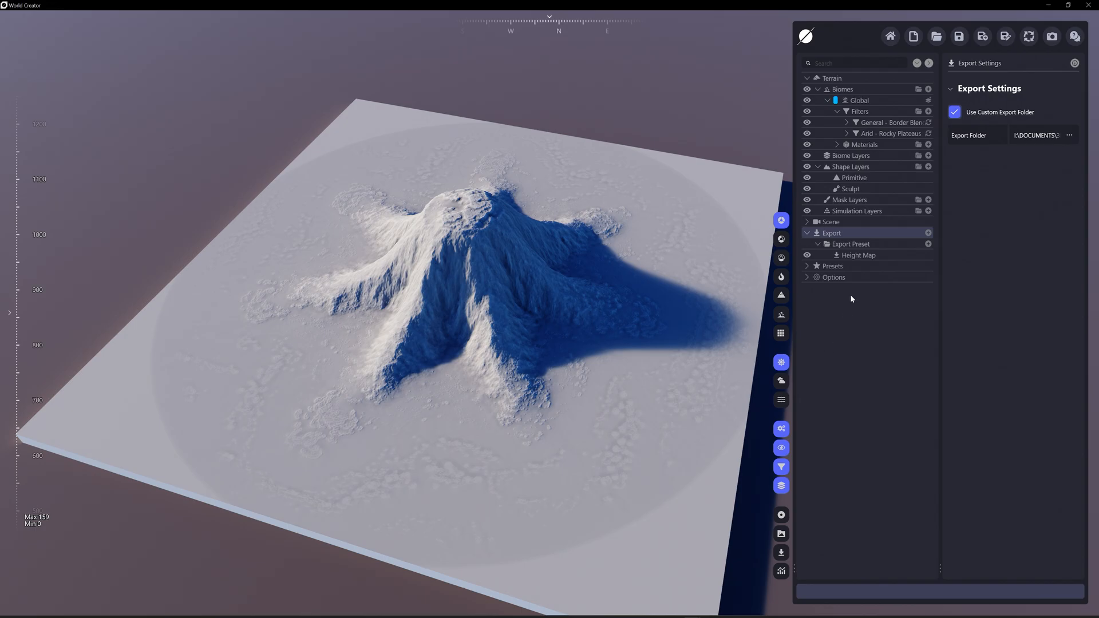
Enable Height Map resampling at 256 and run the export
left_click(857, 256)
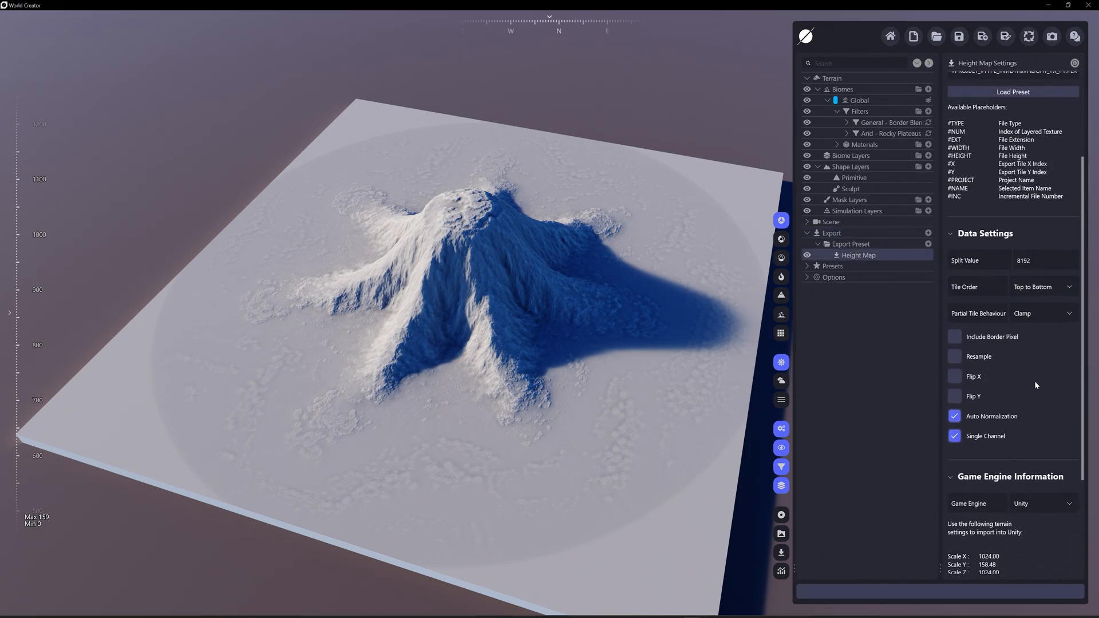
scroll("down", 3)
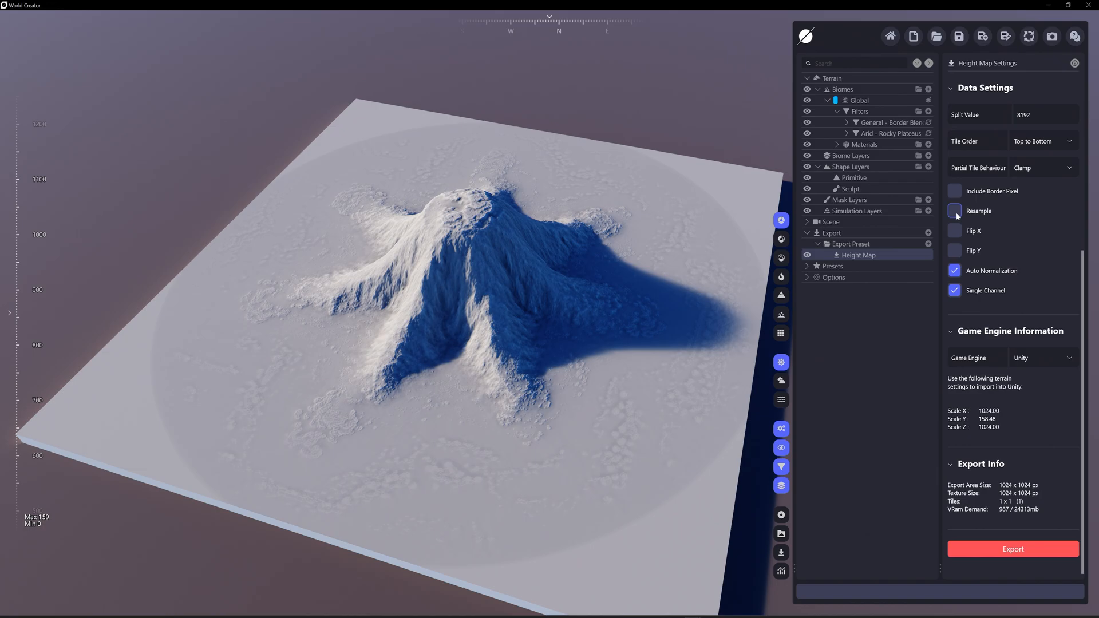
left_click(833, 78)
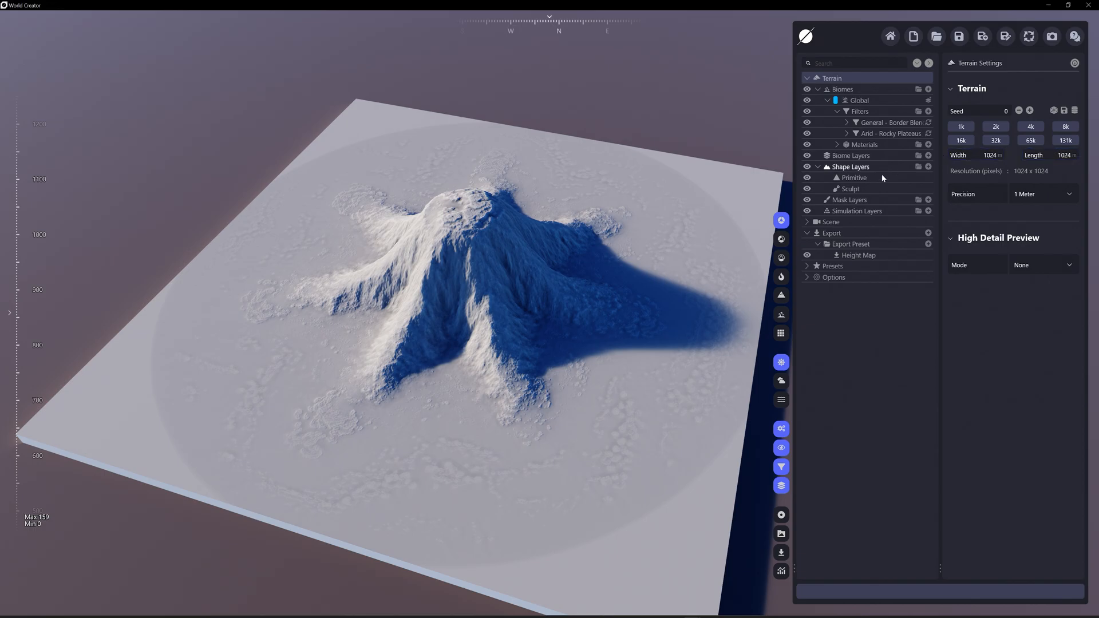
left_click(858, 255)
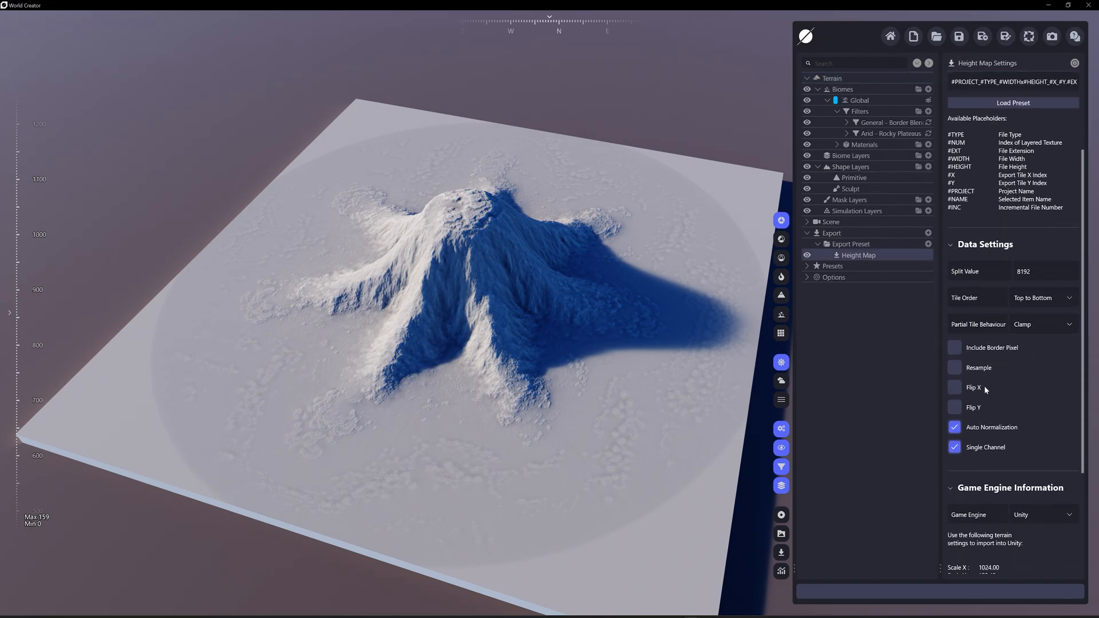
left_click(955, 367)
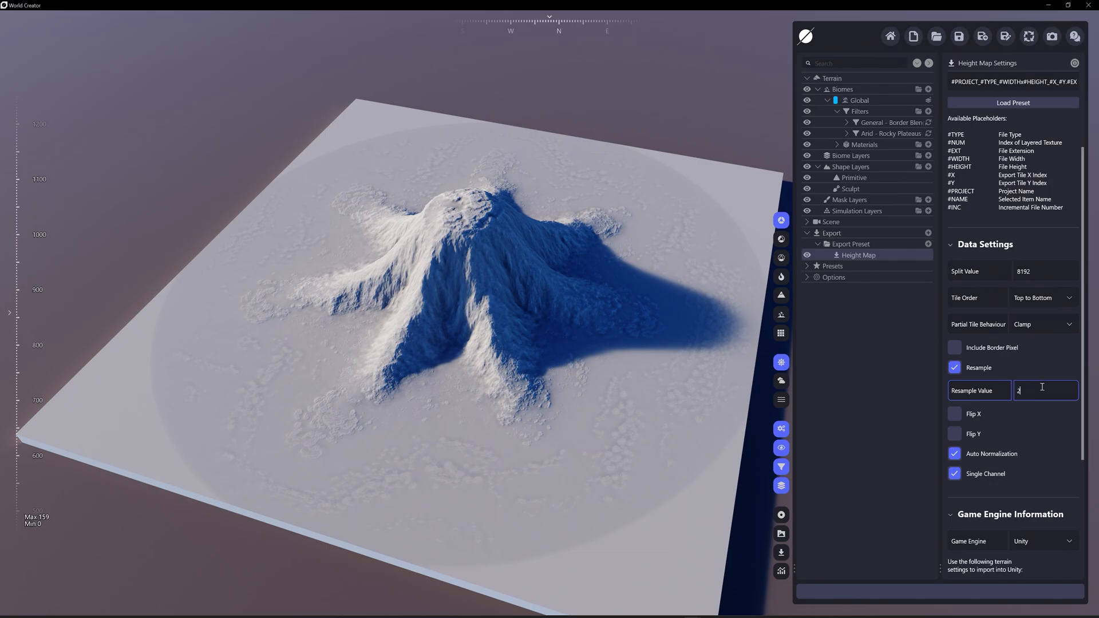
type("256")
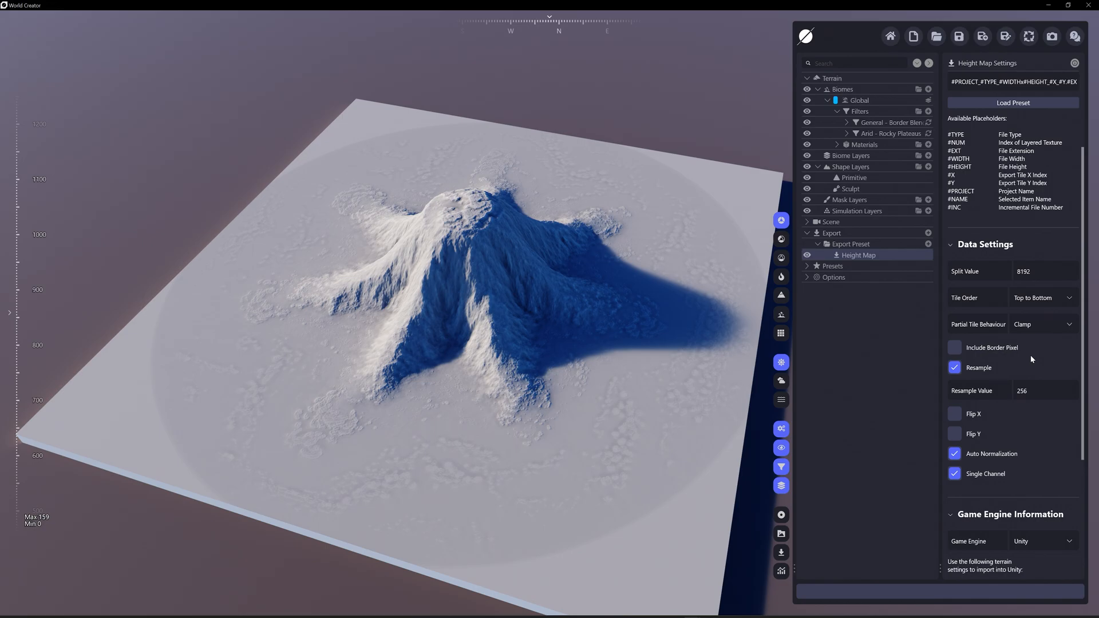
left_click(1044, 390)
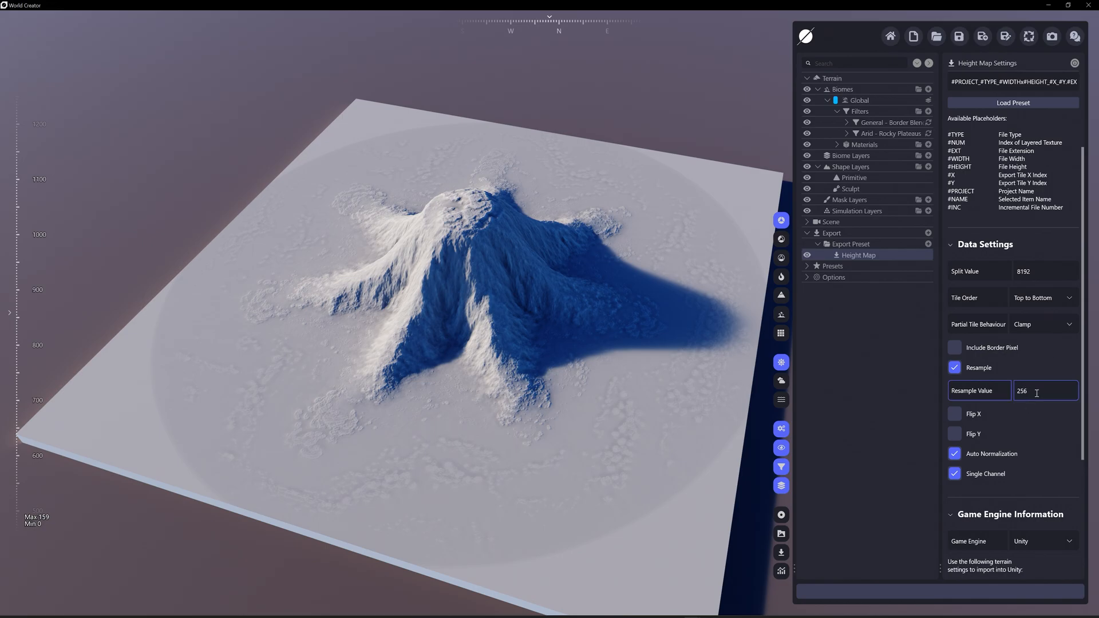
scroll("down", 3)
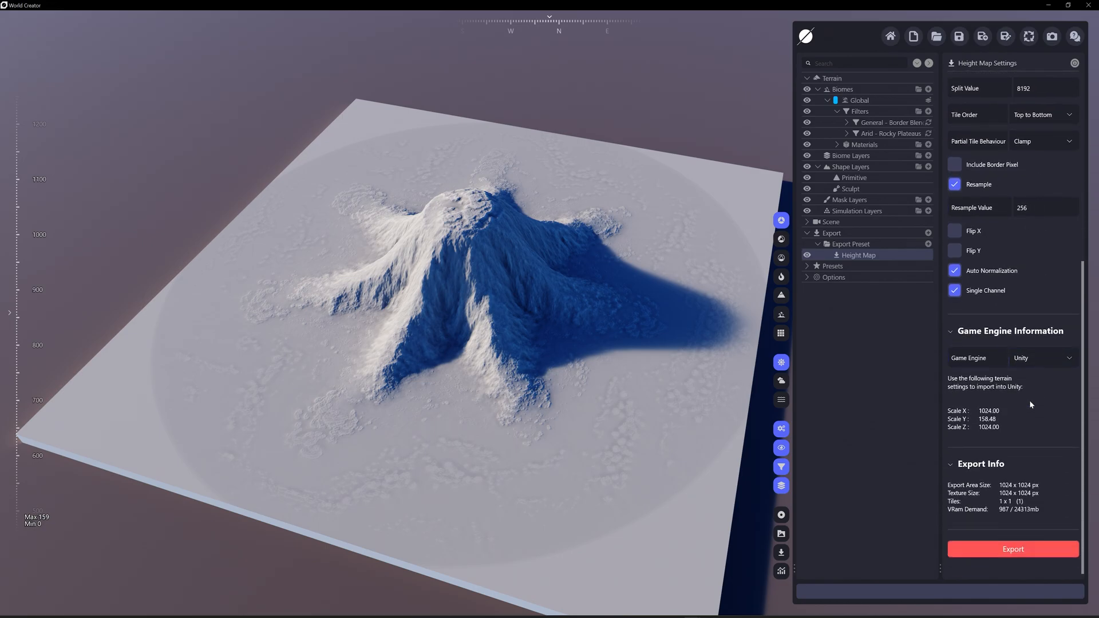
left_click(1012, 549)
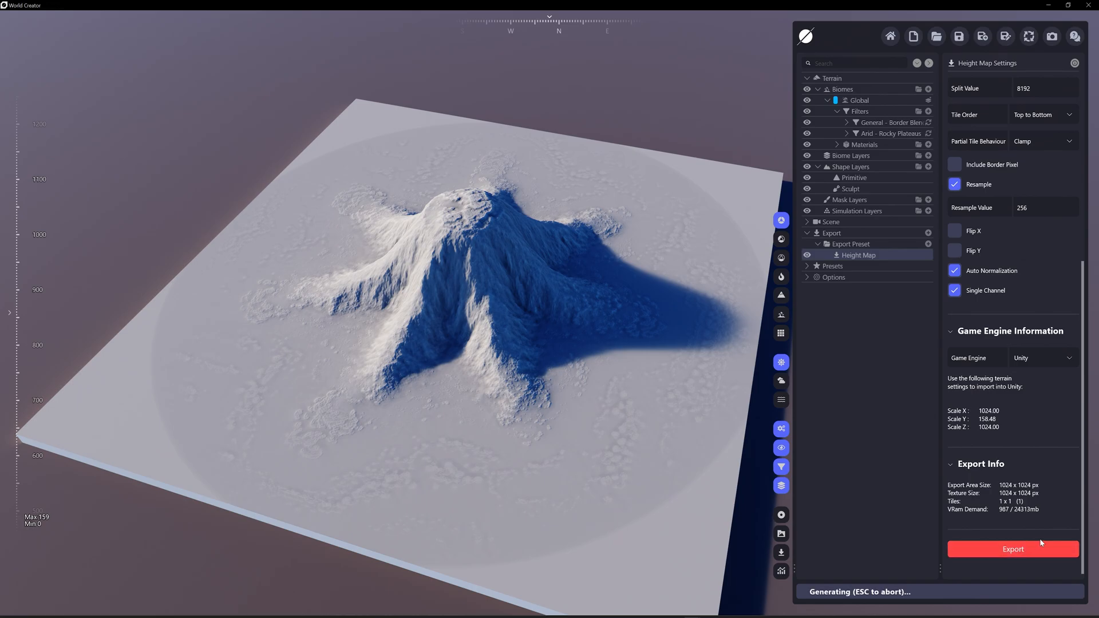
mouse_move(1076, 480)
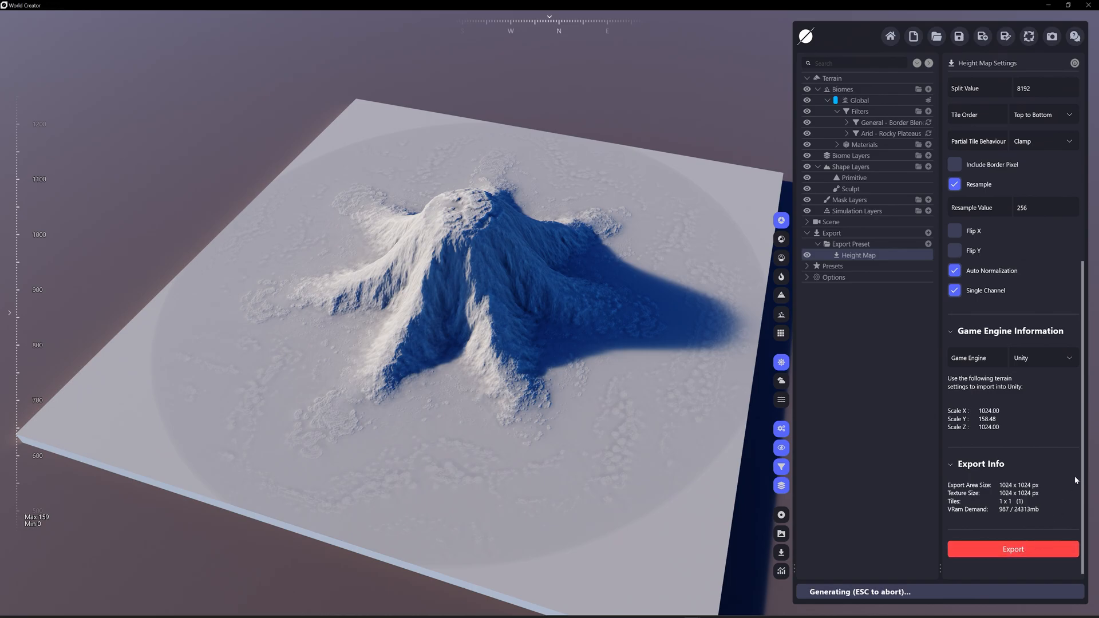
mouse_move(902, 407)
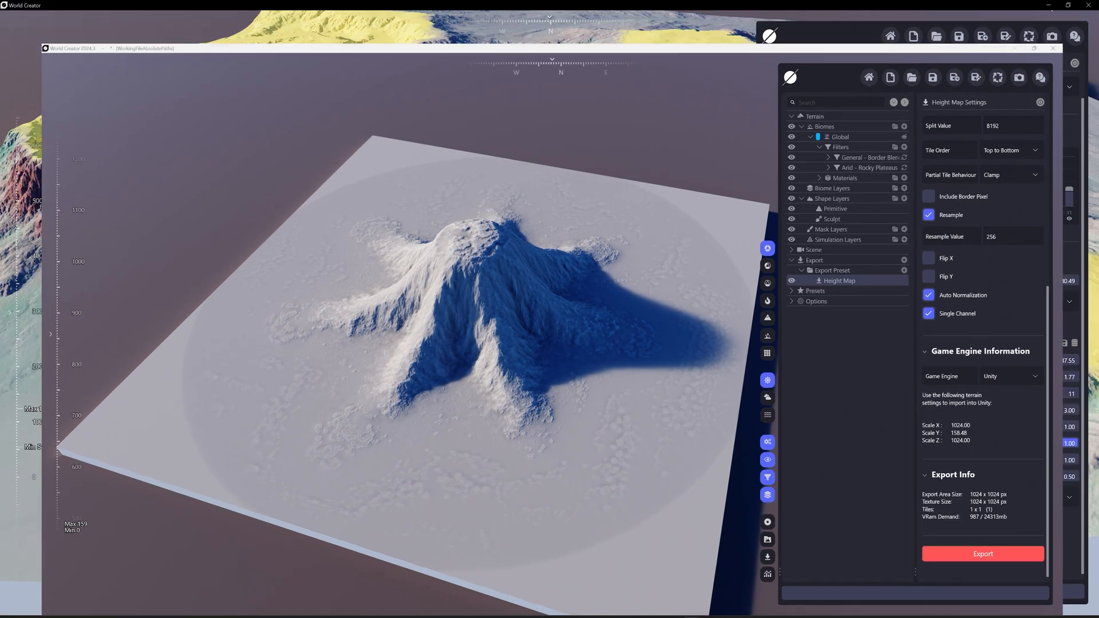
Load the 256x256 heightmap from Export Dump as the Scatter effect's custom shape
left_click(845, 122)
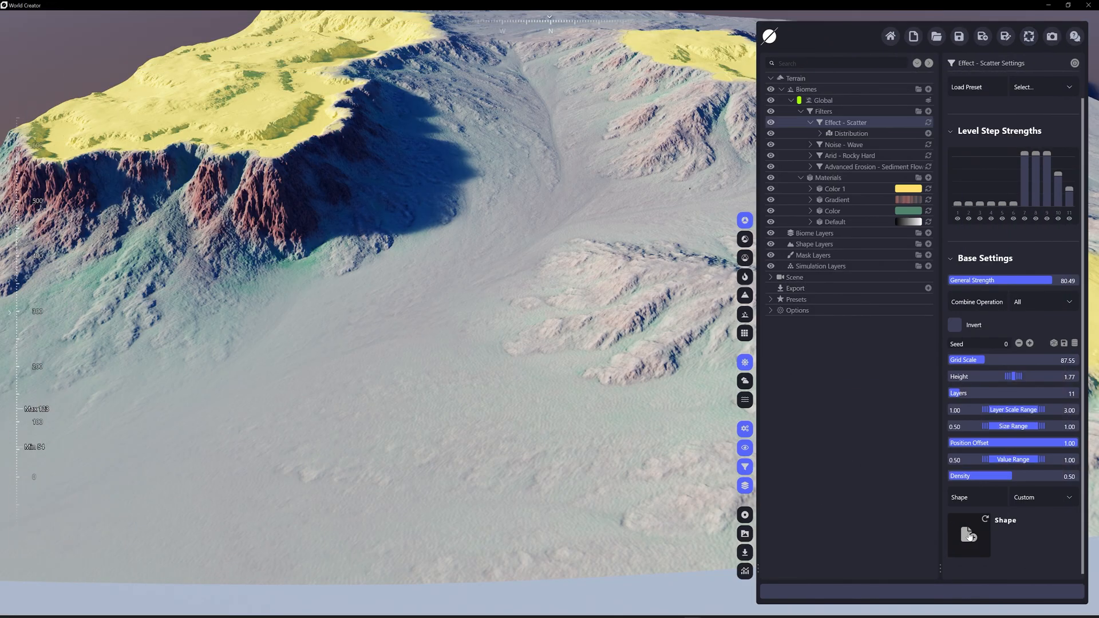
left_click(968, 534)
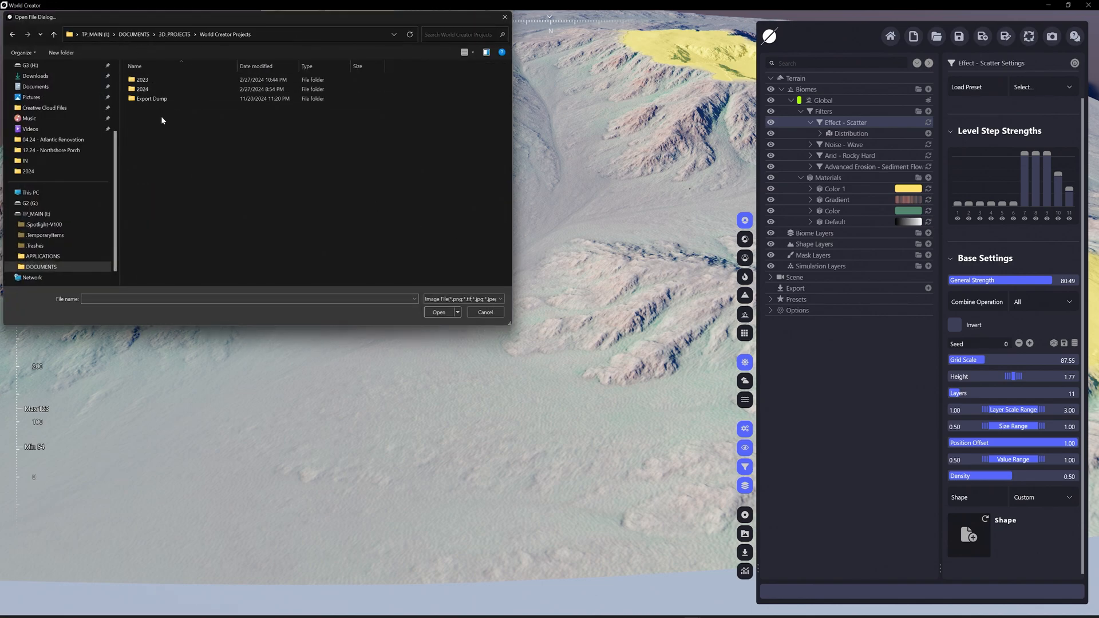
double_click(150, 98)
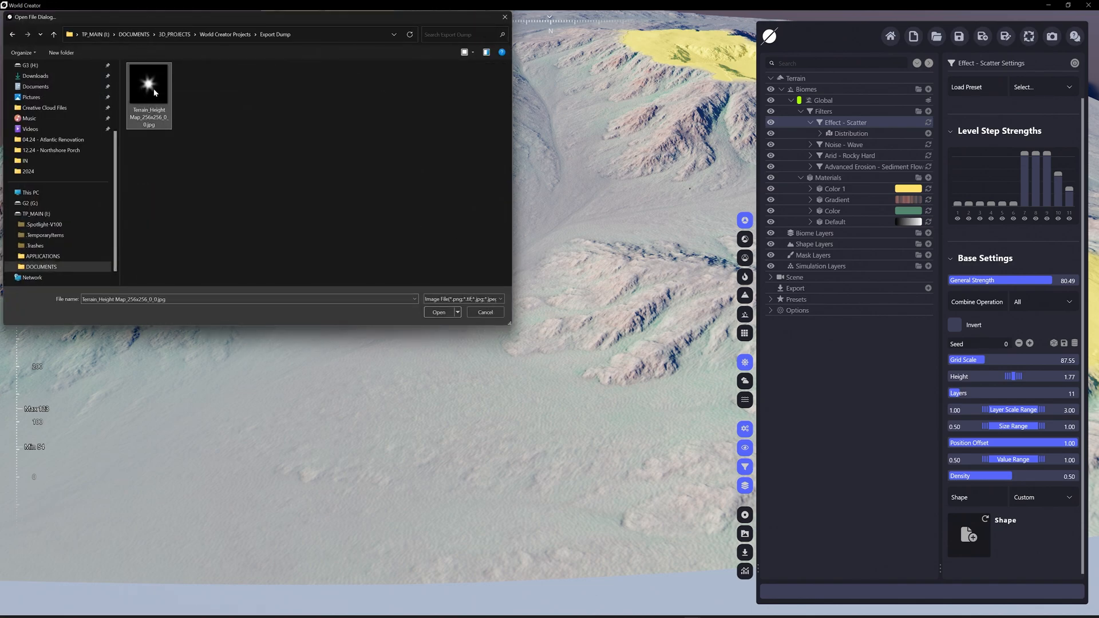
mouse_move(150, 94)
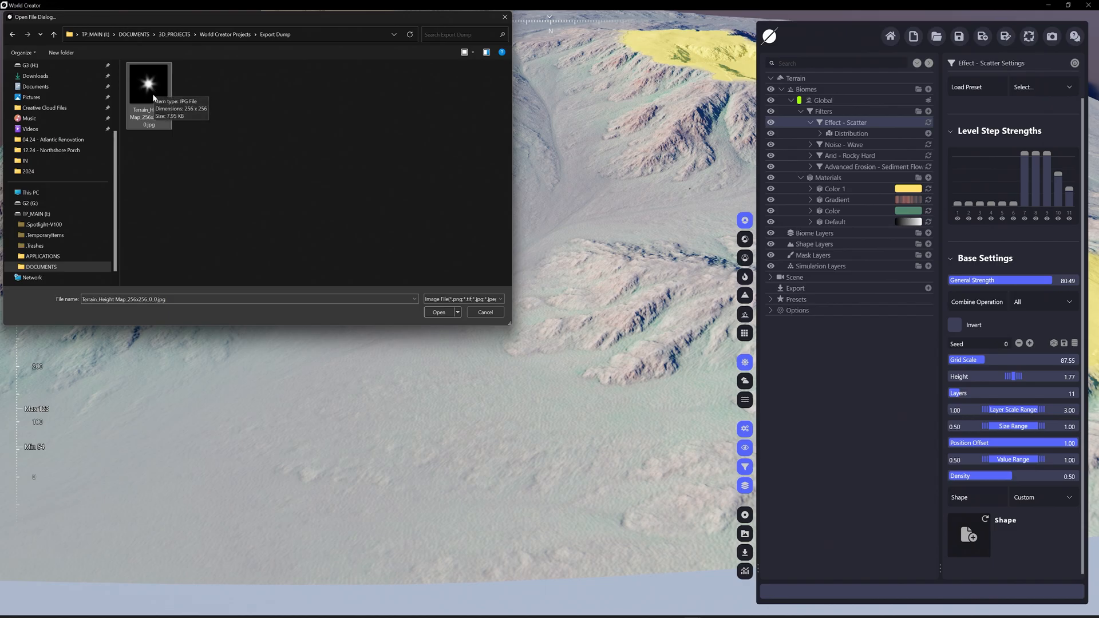
mouse_move(195, 115)
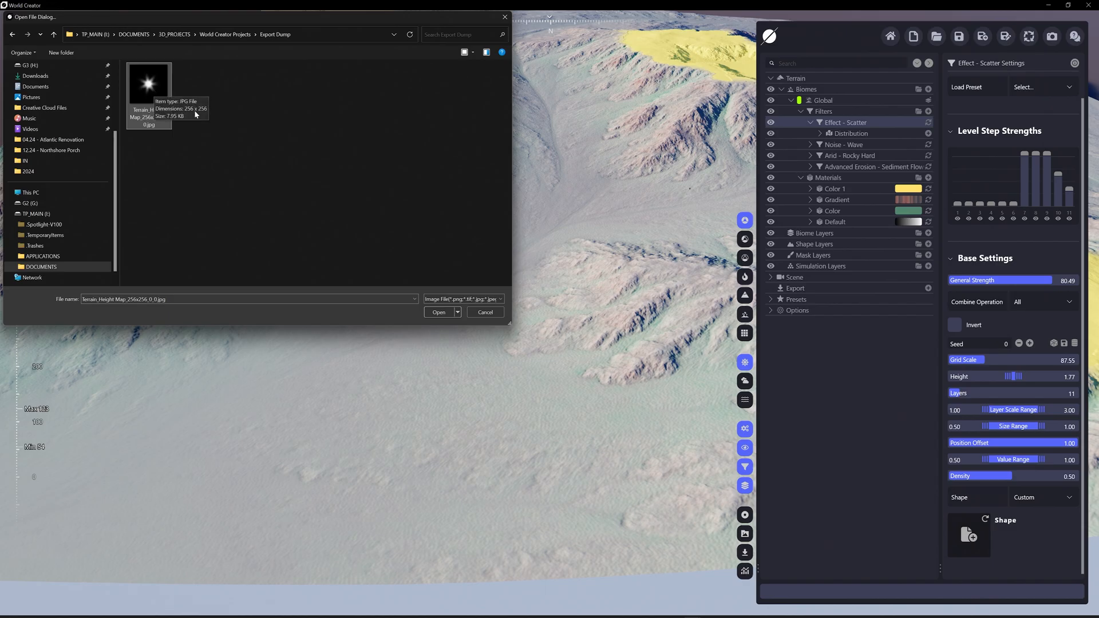
left_click(438, 312)
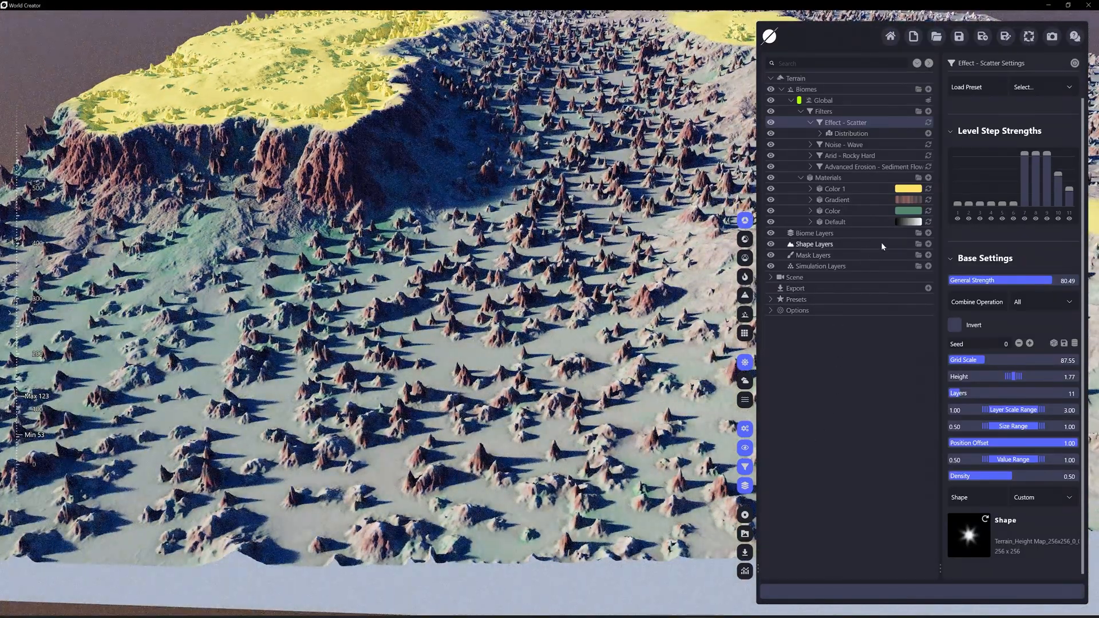
Hide the colour material layers and Rocky Hard filter, and drop Scatter height to 1.47
left_click(836, 200)
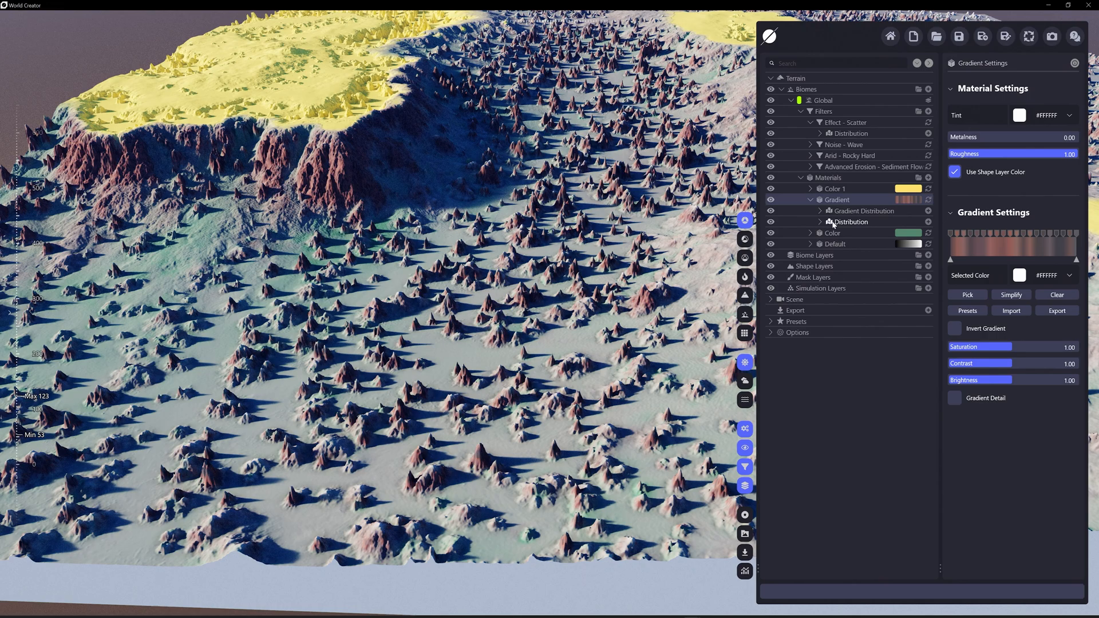
left_click(831, 221)
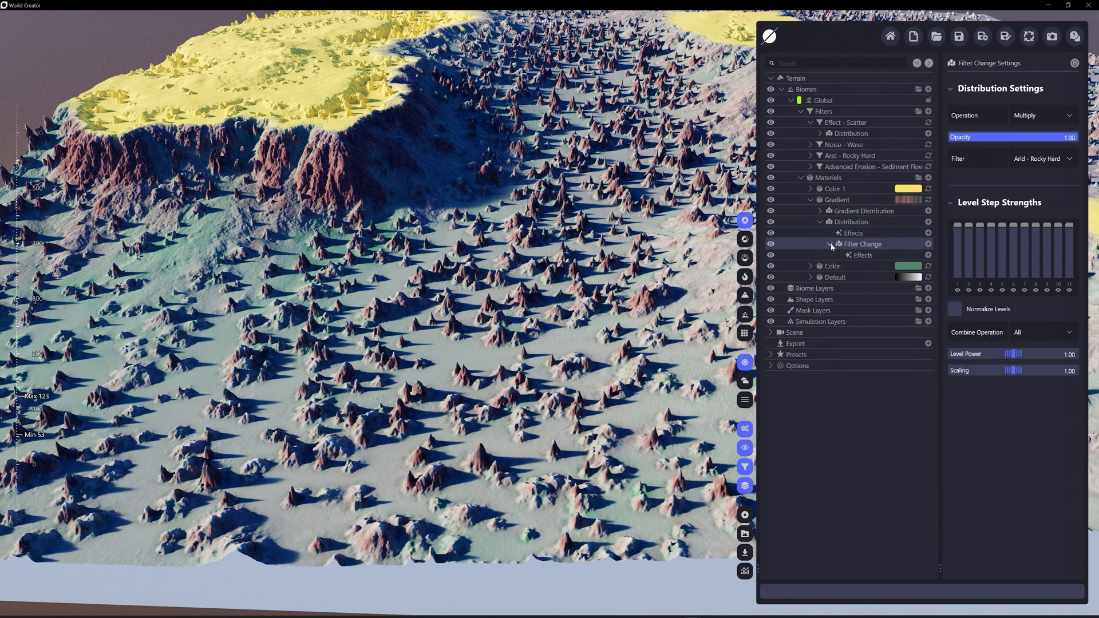
left_click(830, 244)
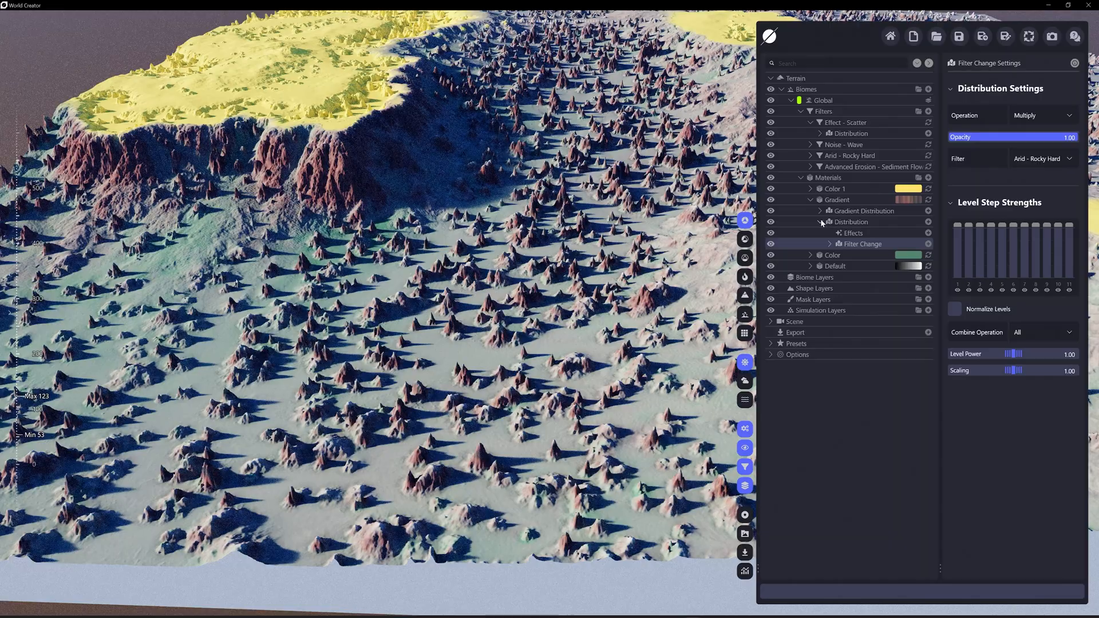
left_click(803, 199)
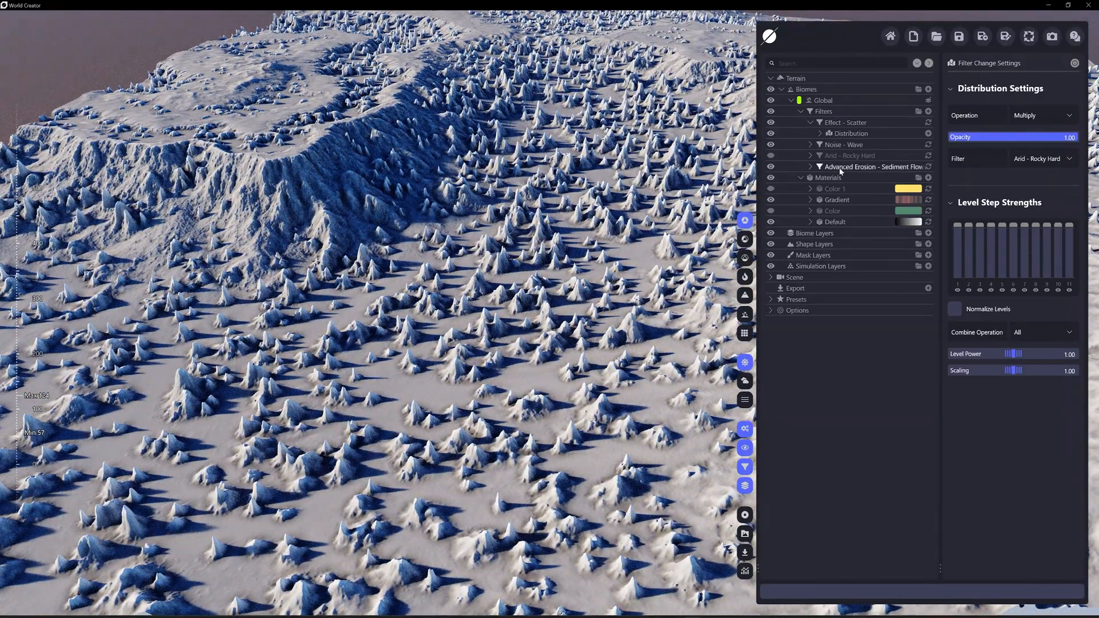
left_click(846, 122)
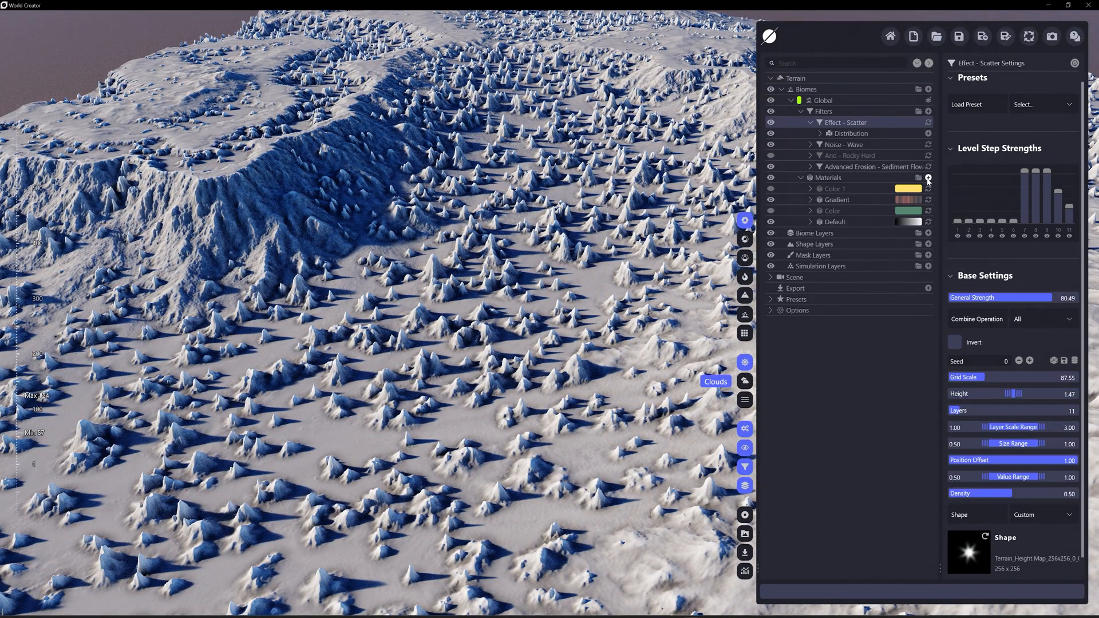
Add a Color 2 material tinted #9A00FF, limited to the Effect - Scatter filter
left_click(928, 177)
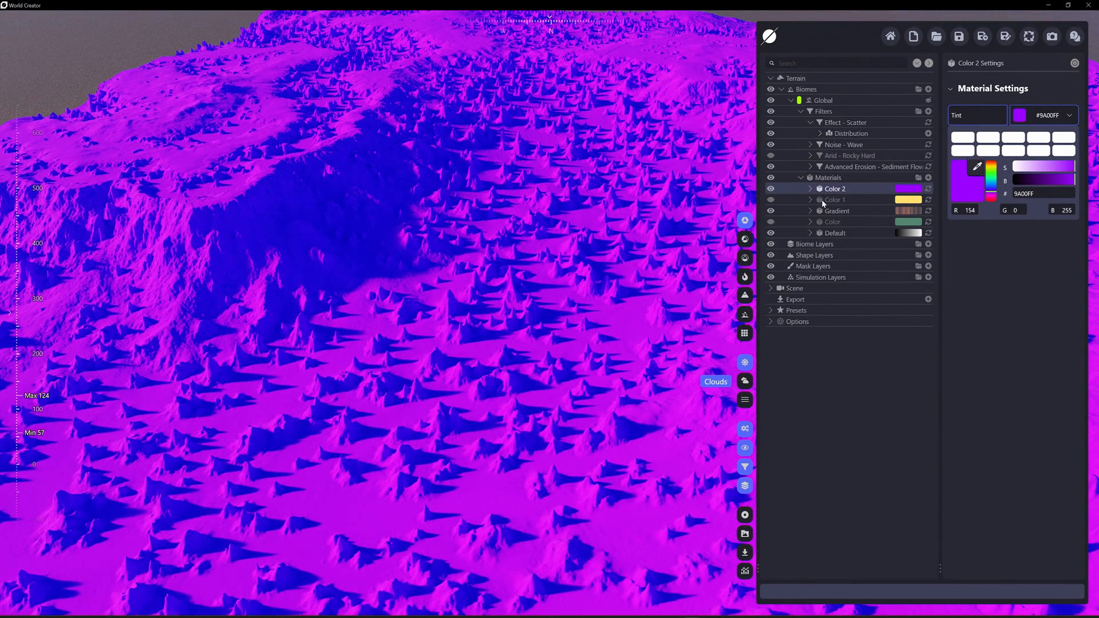
left_click(845, 122)
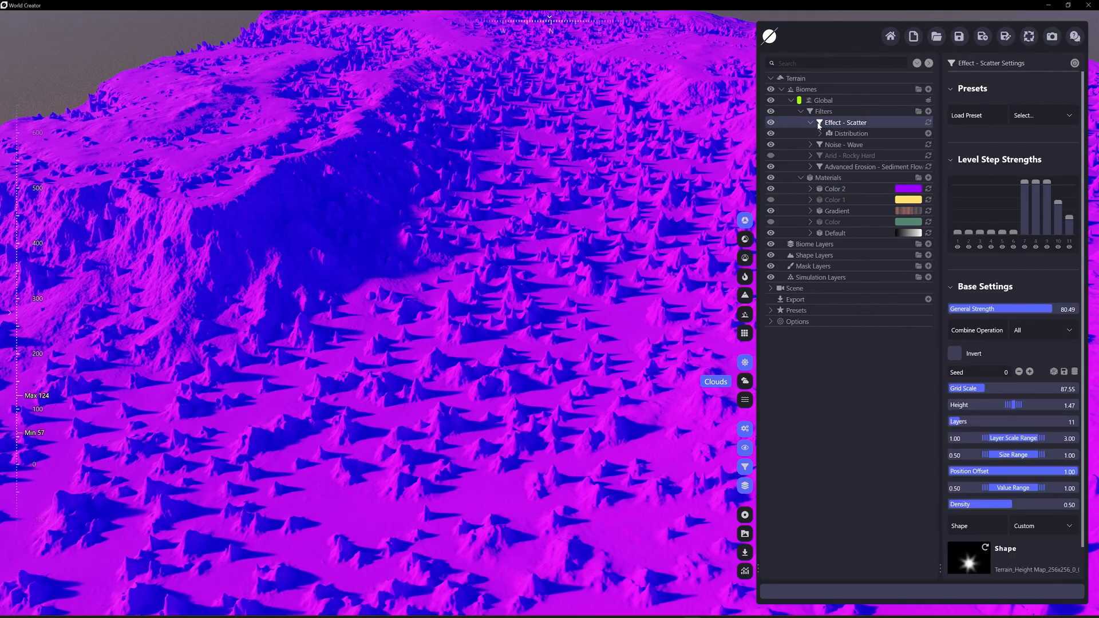
left_click(811, 122)
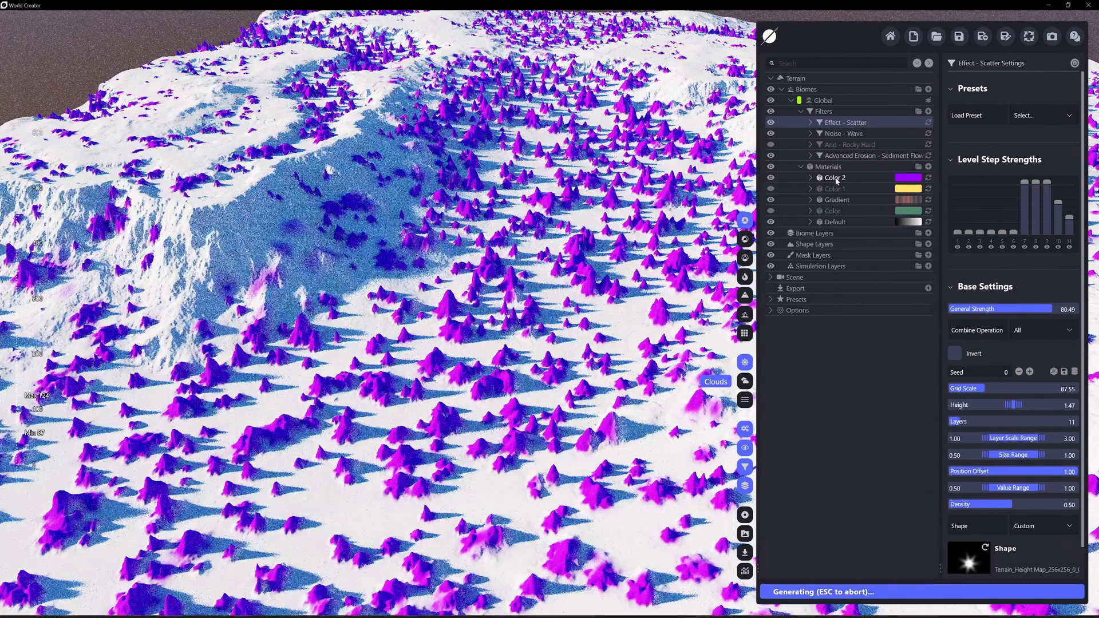